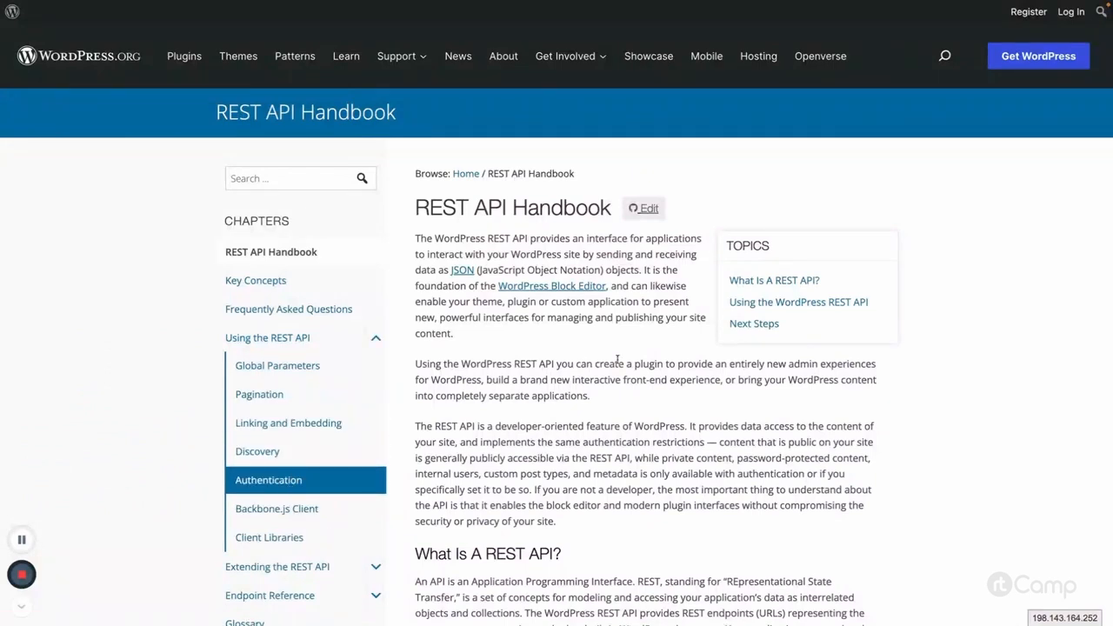
# Step: Go to the Authentication chapter under 'Using the REST API' in the handbook sidebar
pyautogui.click(268, 479)
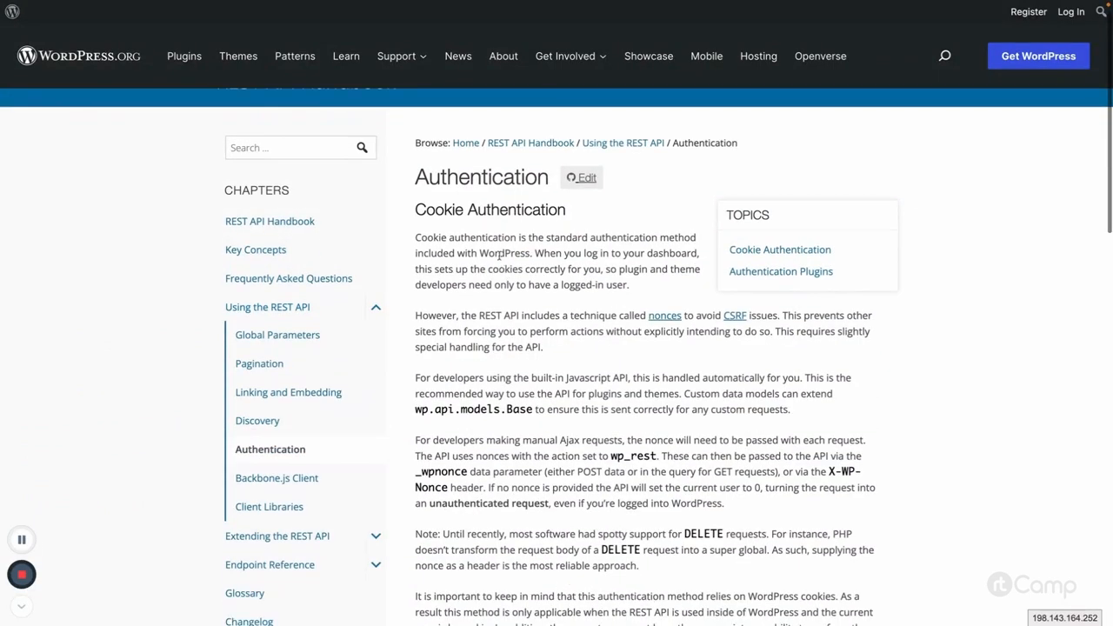
pyautogui.moveTo(551, 305)
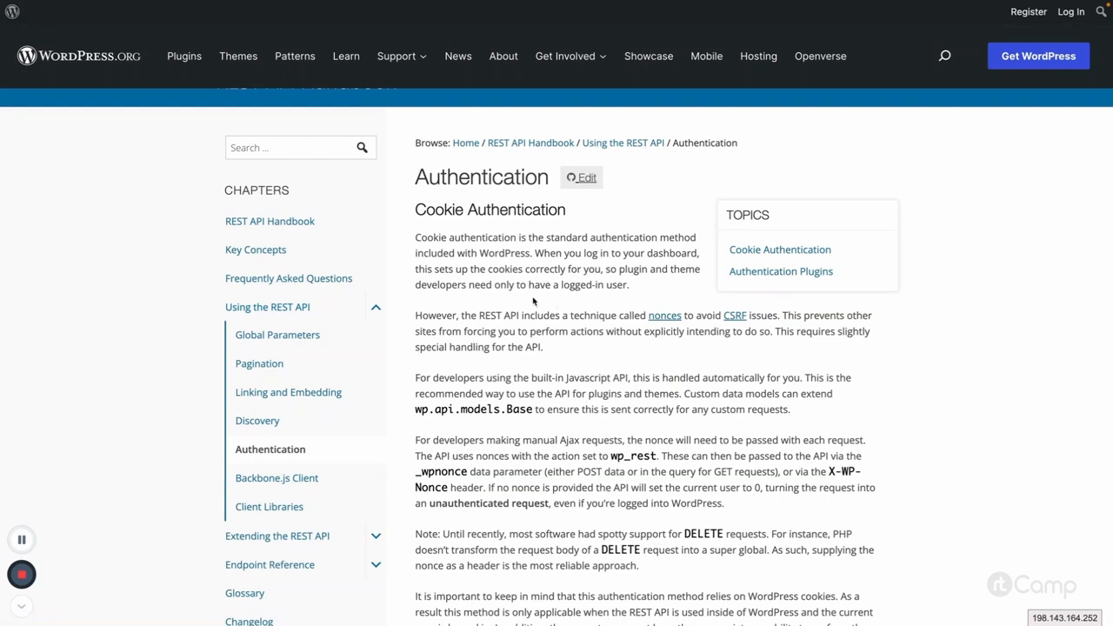
pyautogui.moveTo(641, 320)
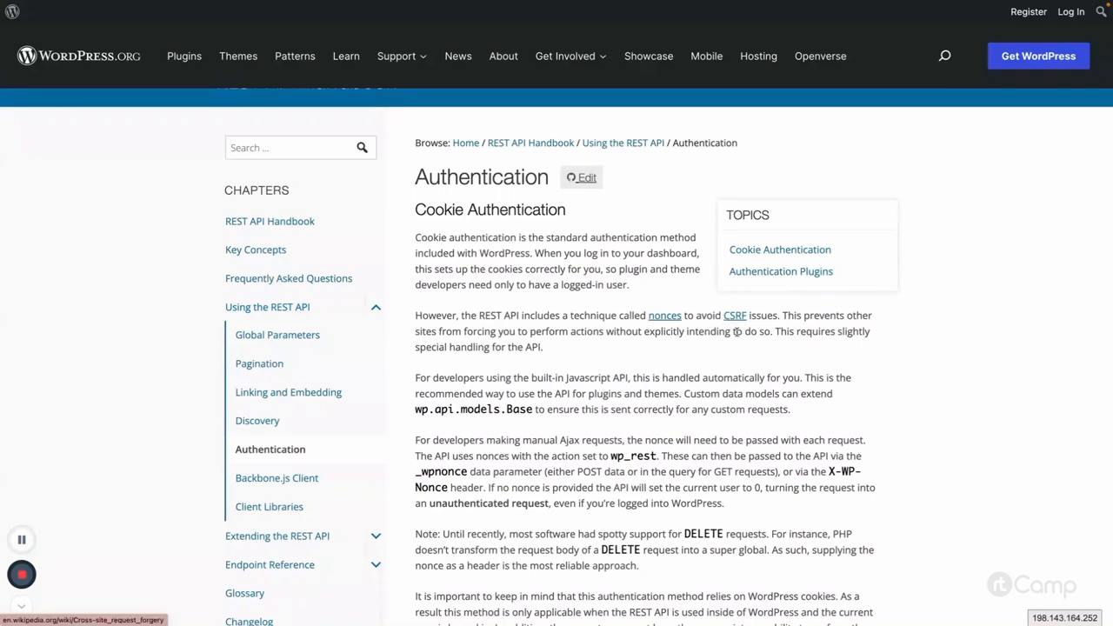
pyautogui.moveTo(733, 373)
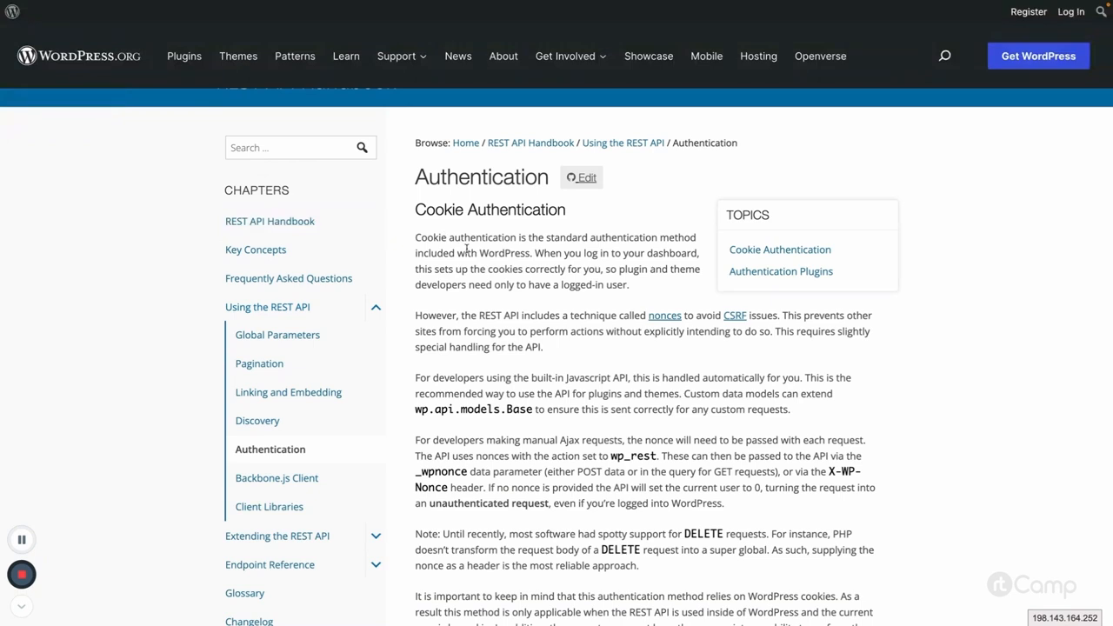
pyautogui.moveTo(633, 332)
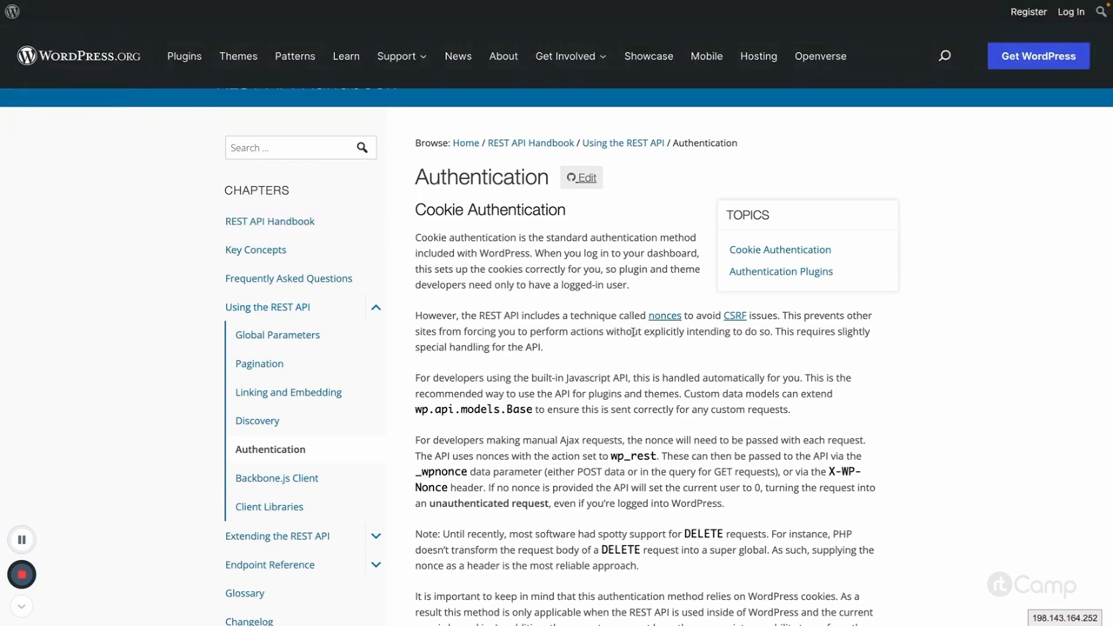
# Step: Scroll to the Authentication Plugins section noting the Basic Authentication plugin
pyautogui.scroll(-3)
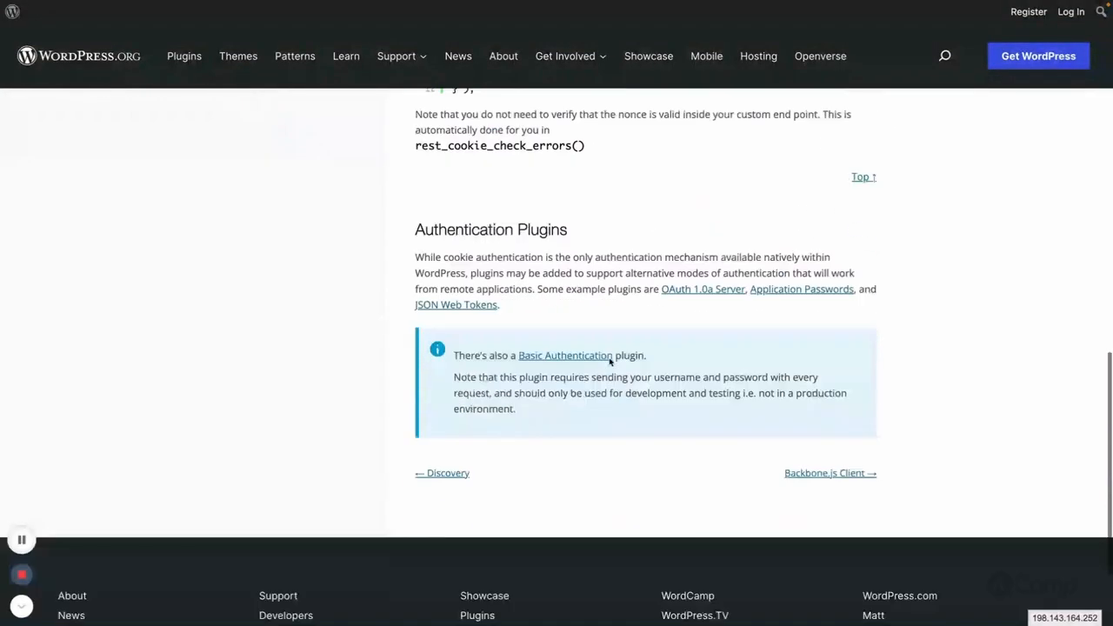
pyautogui.moveTo(703, 288)
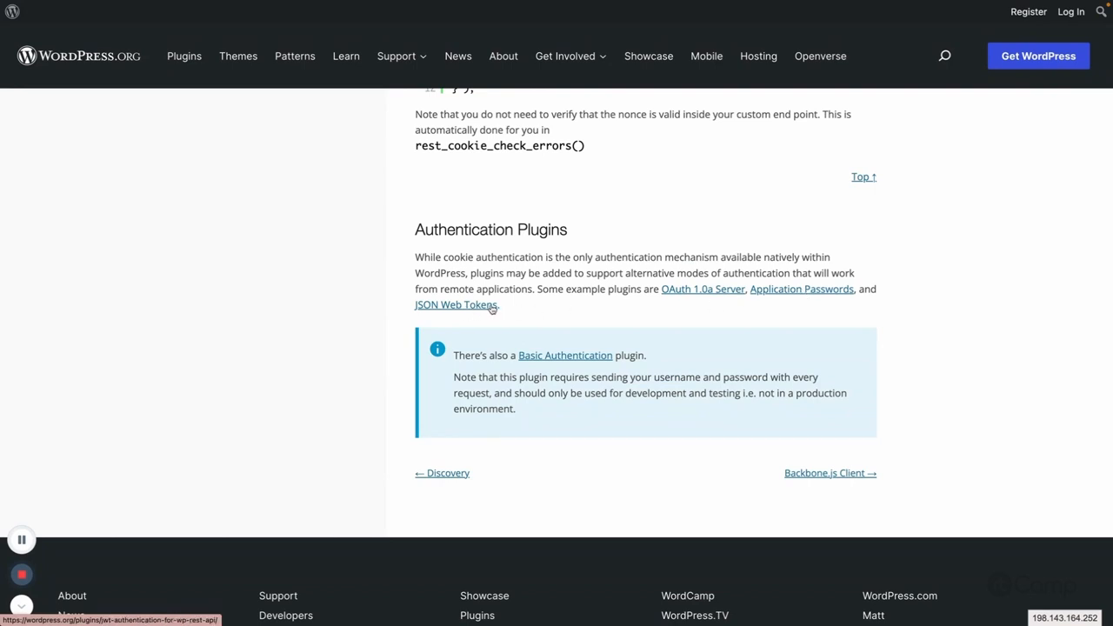
pyautogui.moveTo(565, 355)
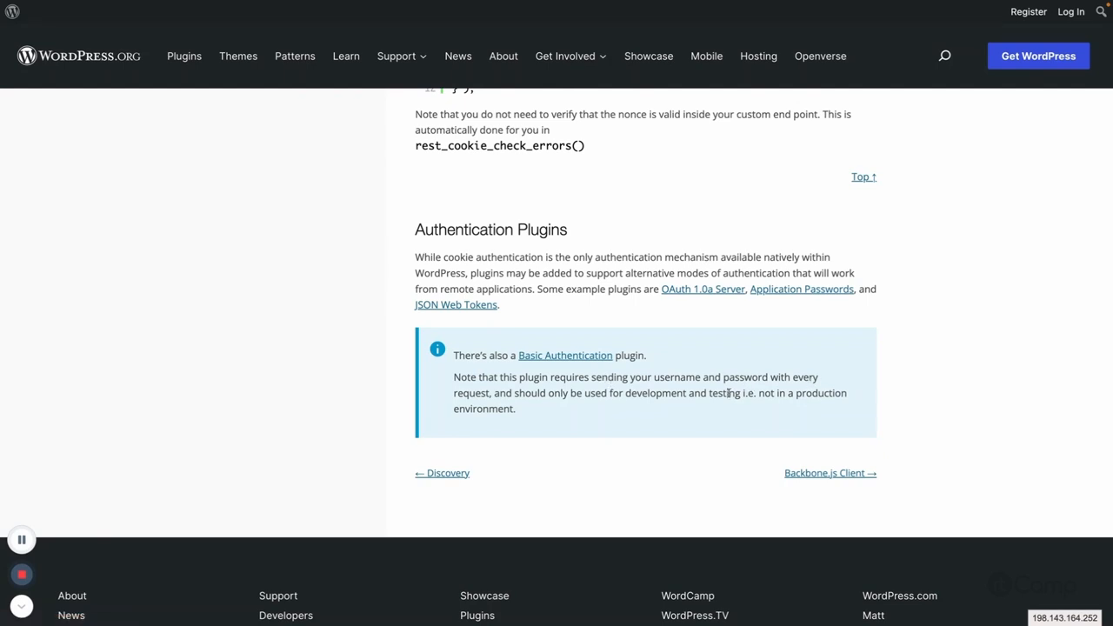
pyautogui.moveTo(615, 368)
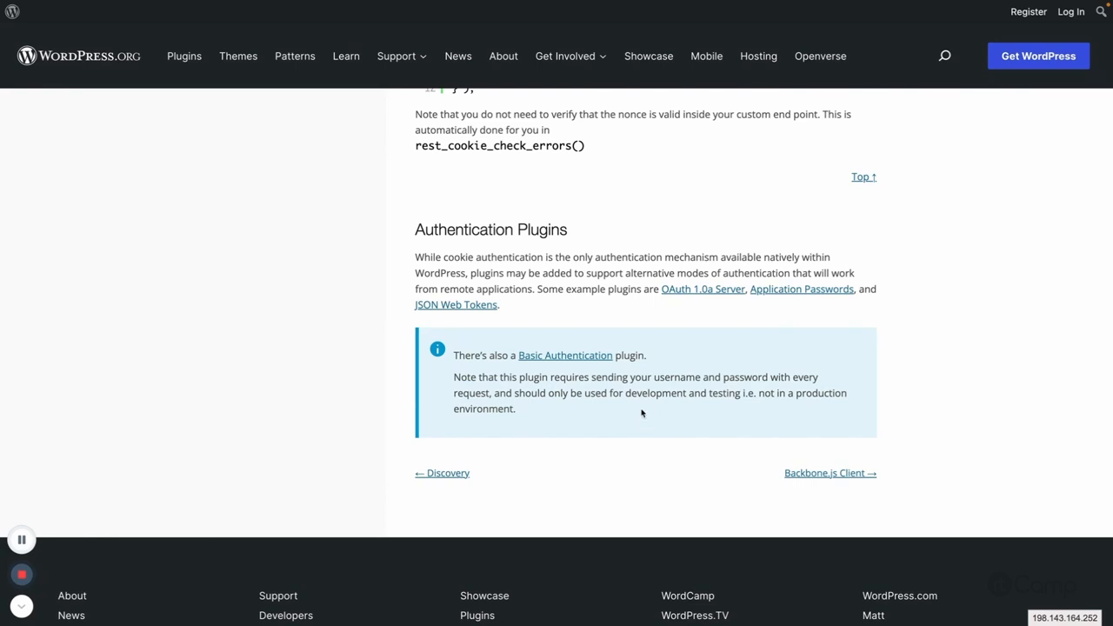
pyautogui.moveTo(689, 314)
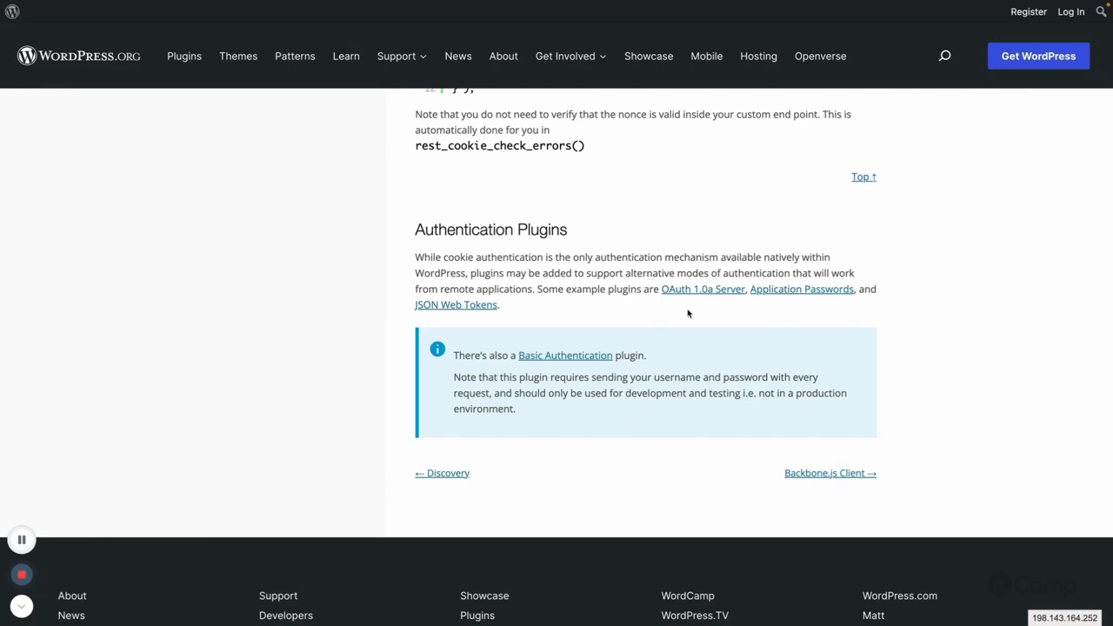
pyautogui.moveTo(770, 302)
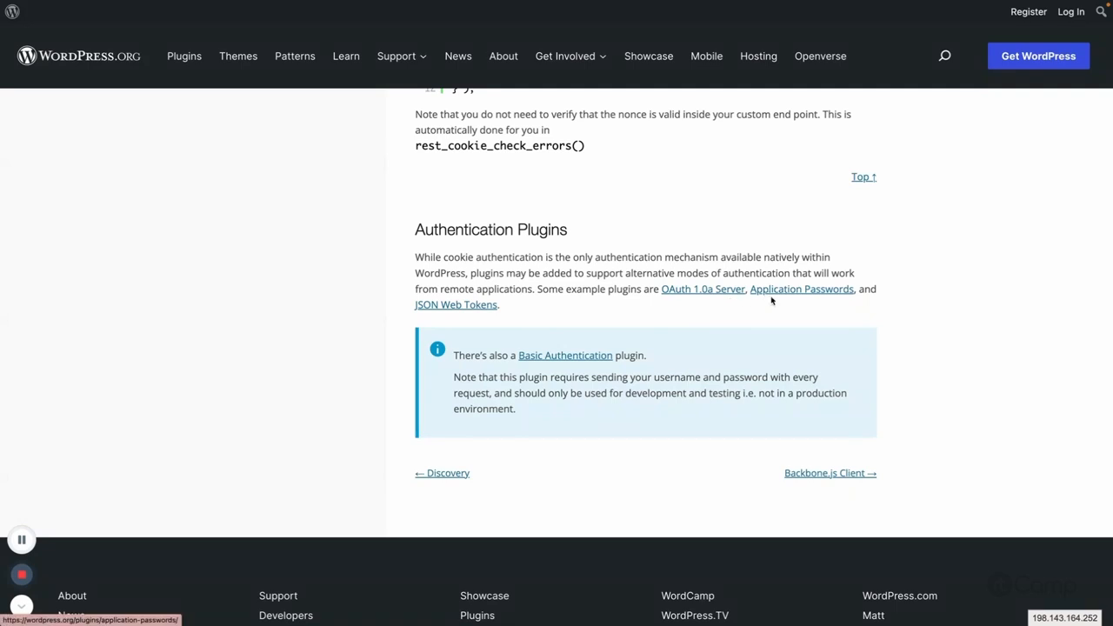
pyautogui.moveTo(769, 294)
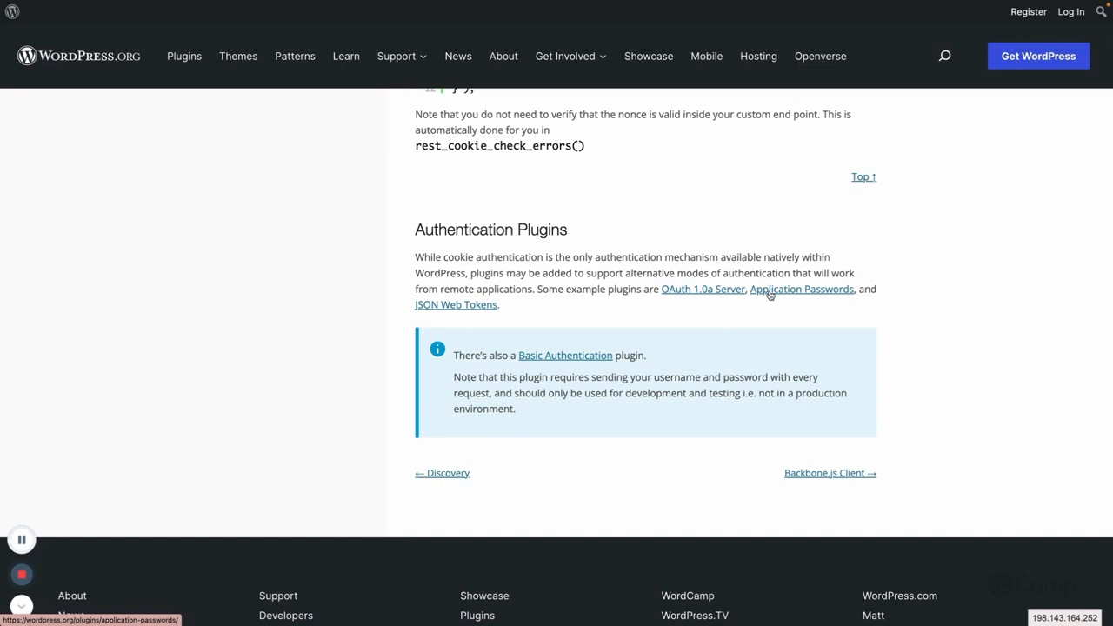
pyautogui.moveTo(769, 304)
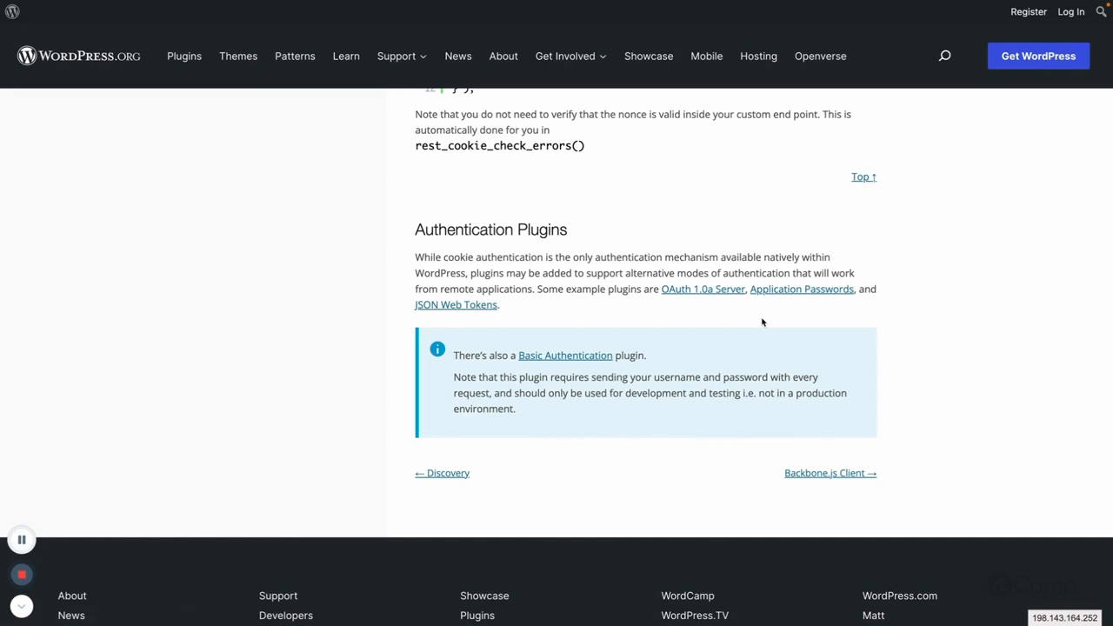
pyautogui.moveTo(619, 335)
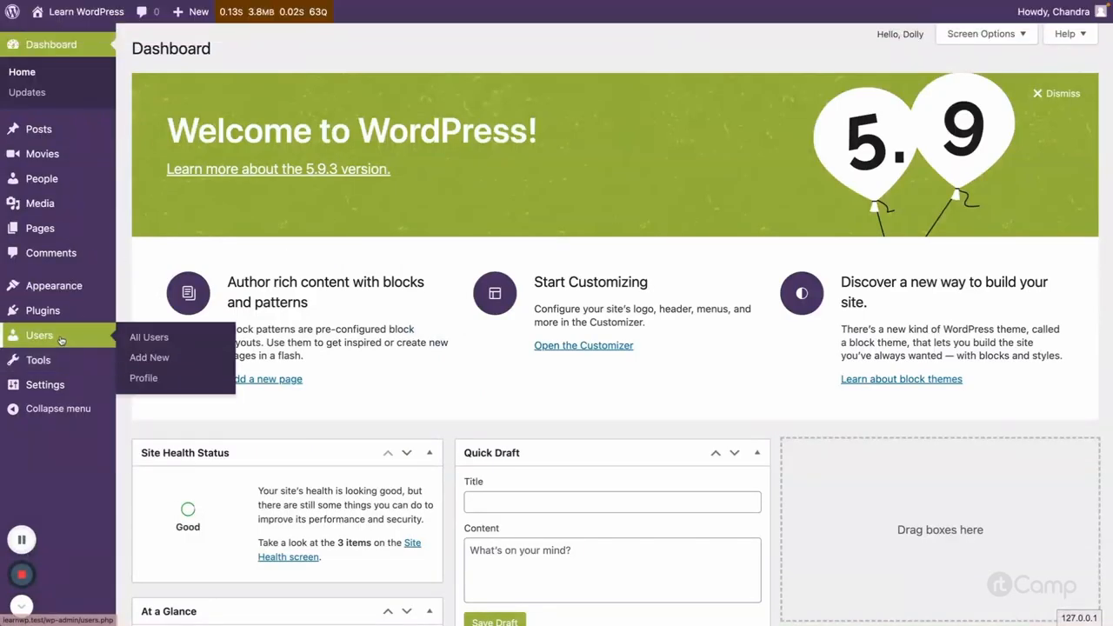
# Step: Show the All Users list with the six site accounts including the Movie Manager user
pyautogui.click(149, 336)
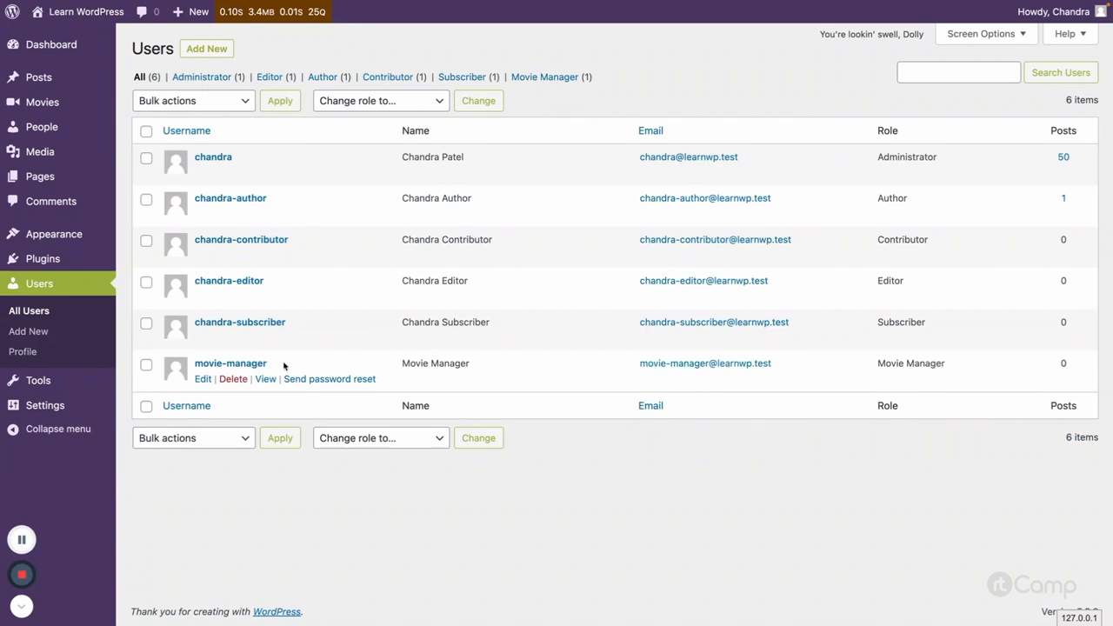
pyautogui.moveTo(413, 363)
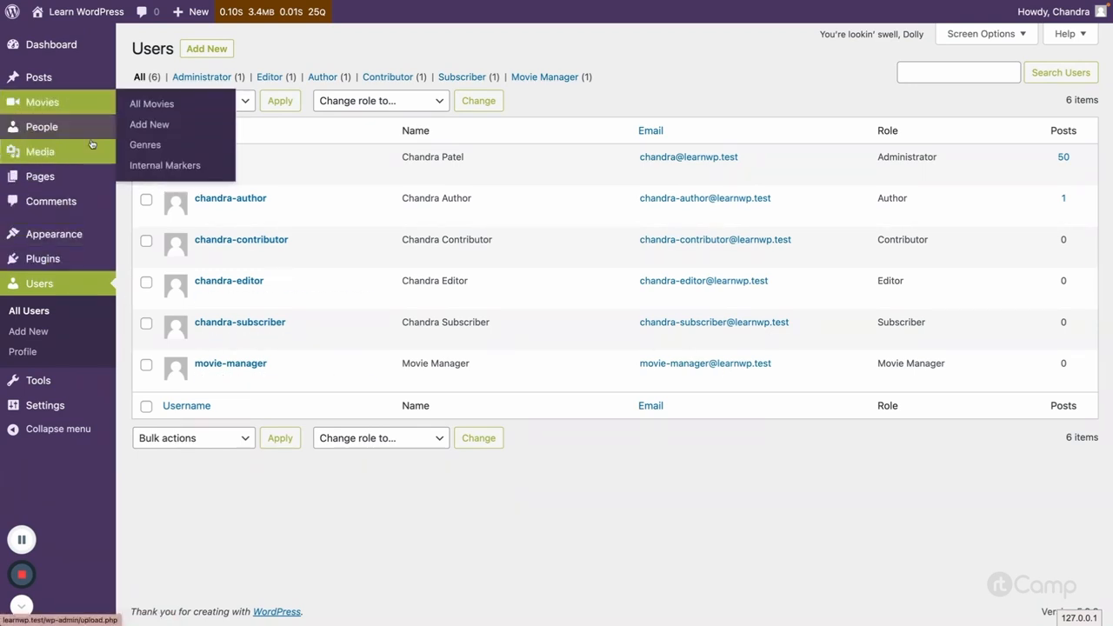
pyautogui.moveTo(339, 487)
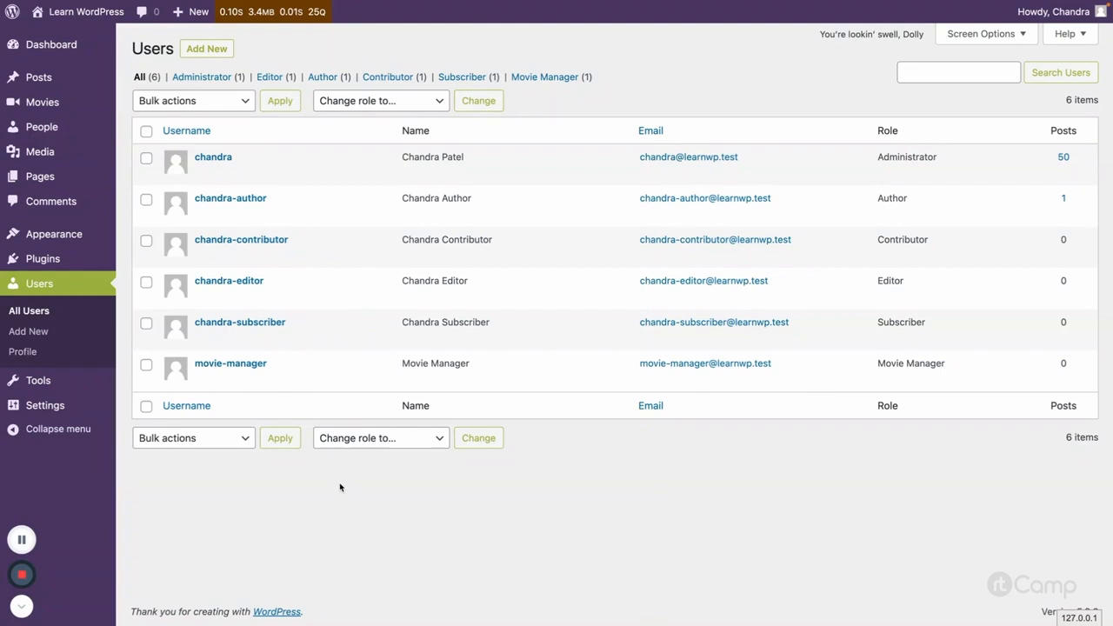
pyautogui.moveTo(666, 368)
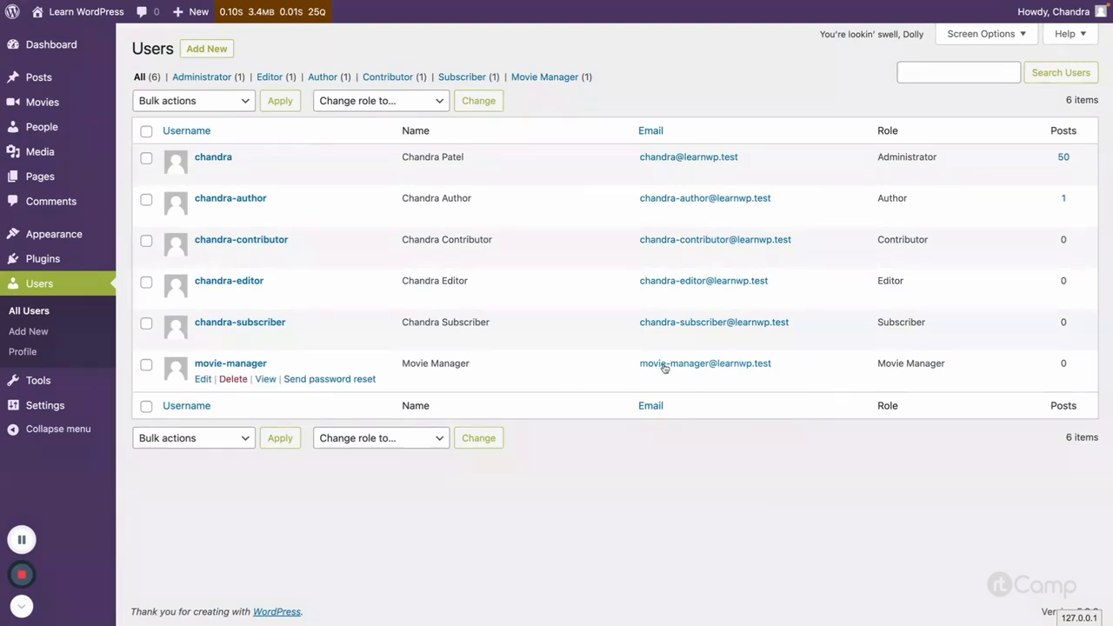
pyautogui.moveTo(513, 393)
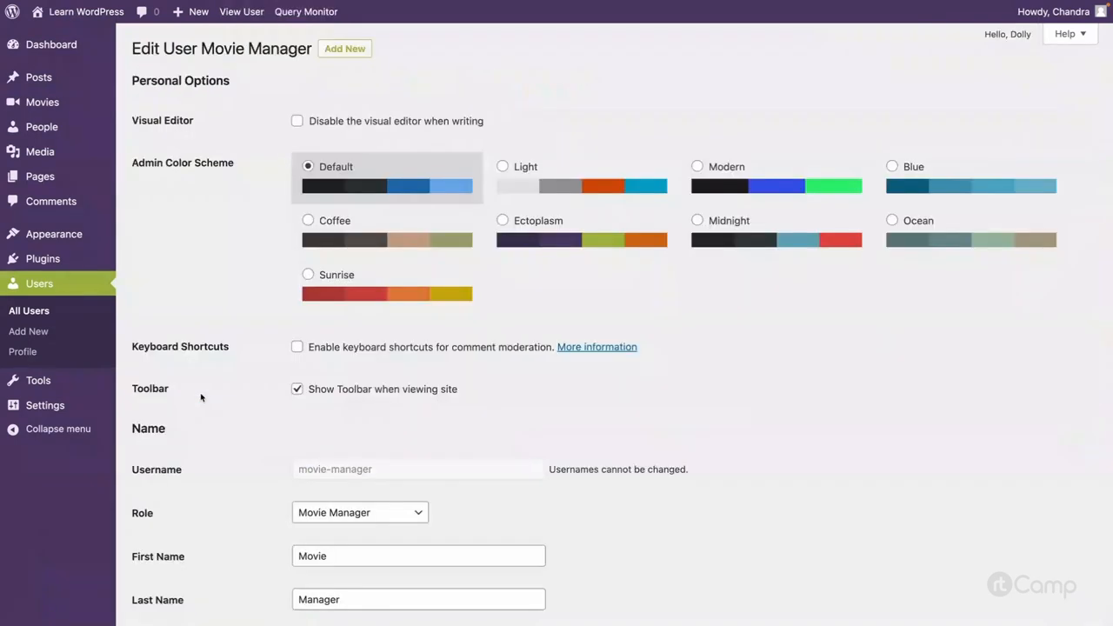
# Step: Reveal Application Passwords and highlight the sentence saying HTTPS is required and not enabled
pyautogui.scroll(-3)
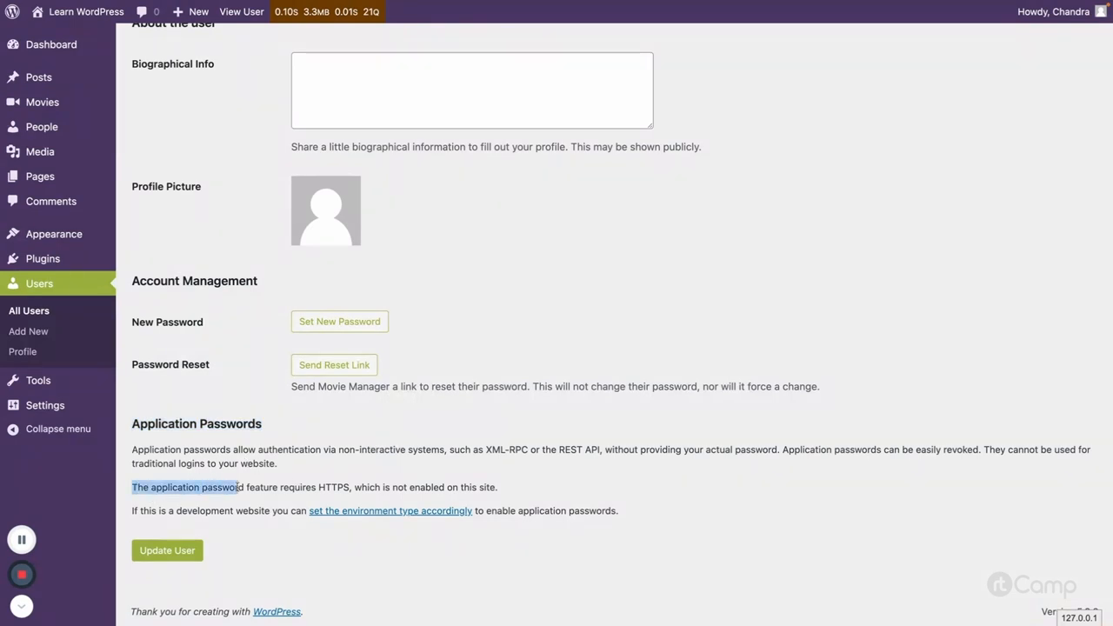
pyautogui.moveTo(244, 488); pyautogui.dragTo(352, 487)
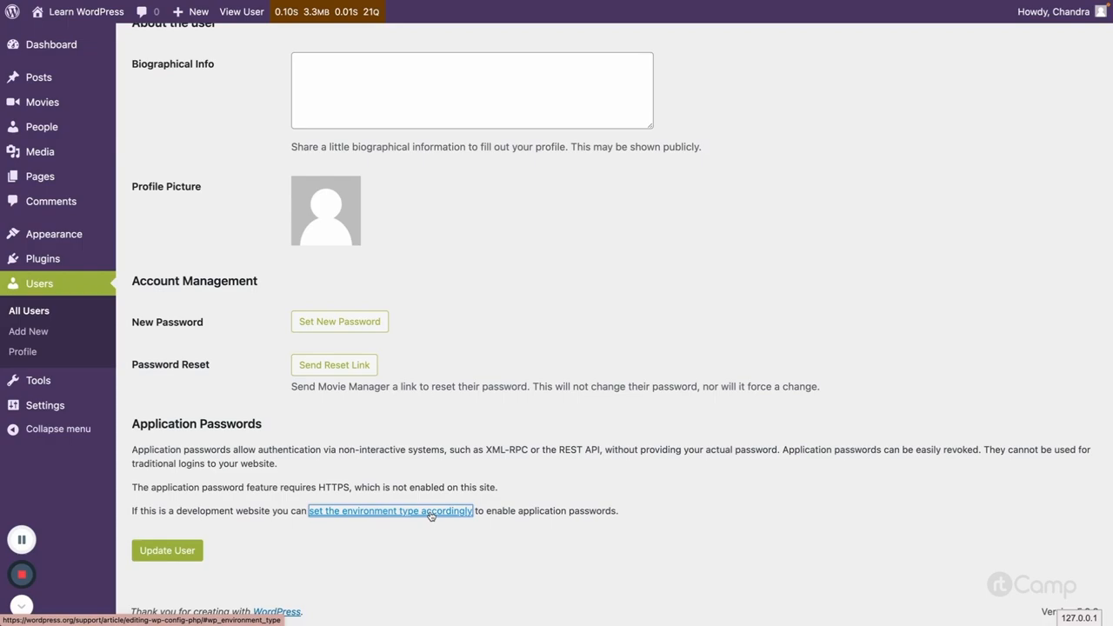
# Step: Read the WP_ENVIRONMENT_TYPE section with its define() example and select the word 'local'
pyautogui.click(390, 511)
pyautogui.write('envirom')
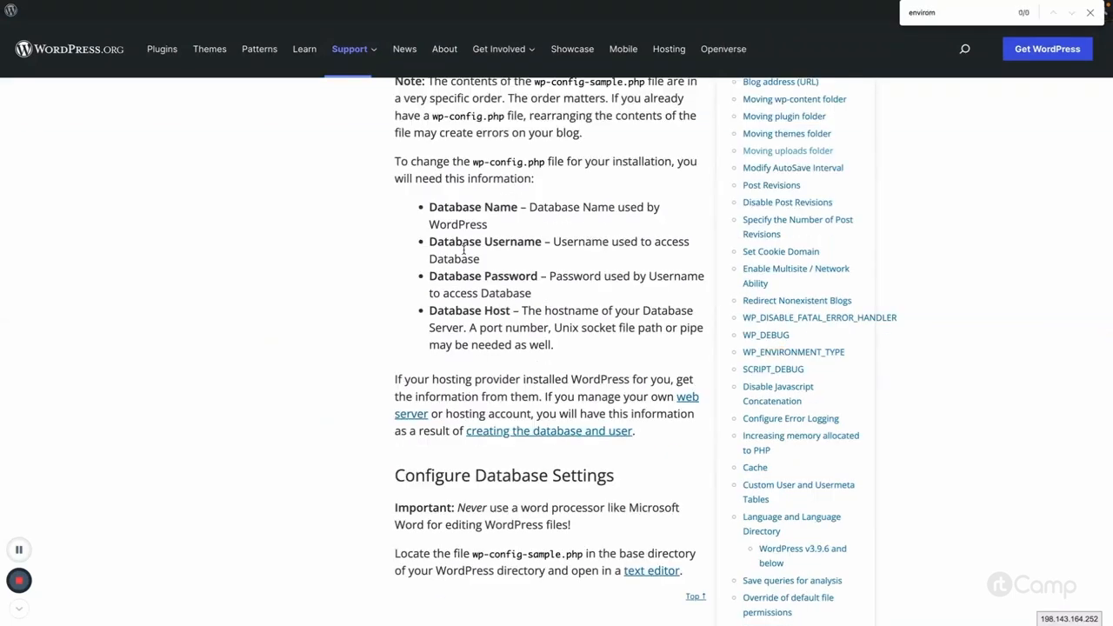
pyautogui.click(792, 352)
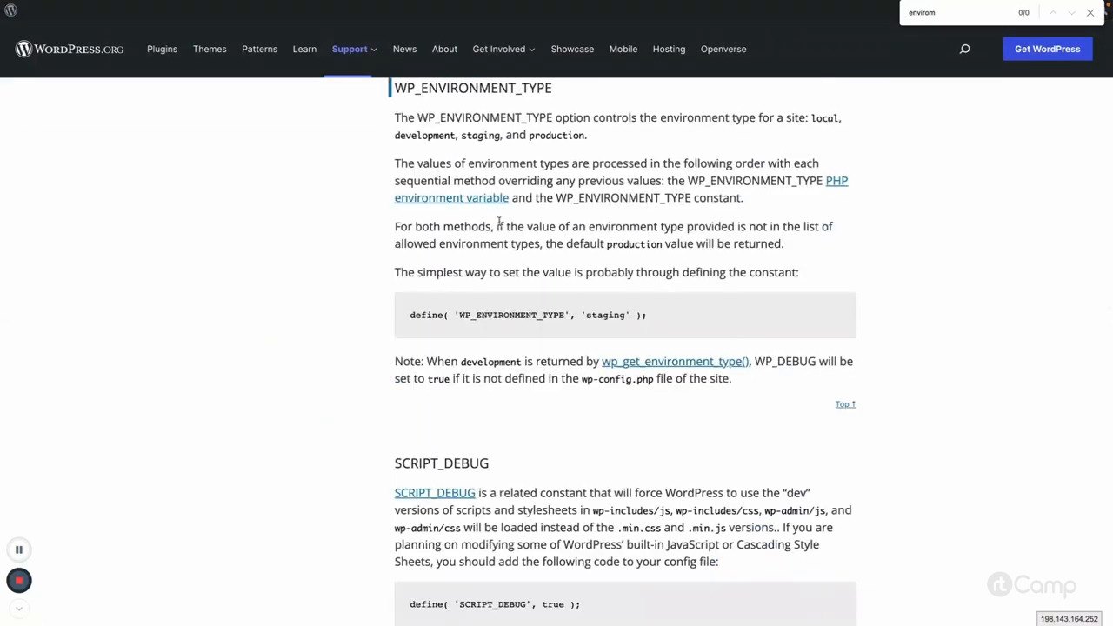
pyautogui.moveTo(678, 138)
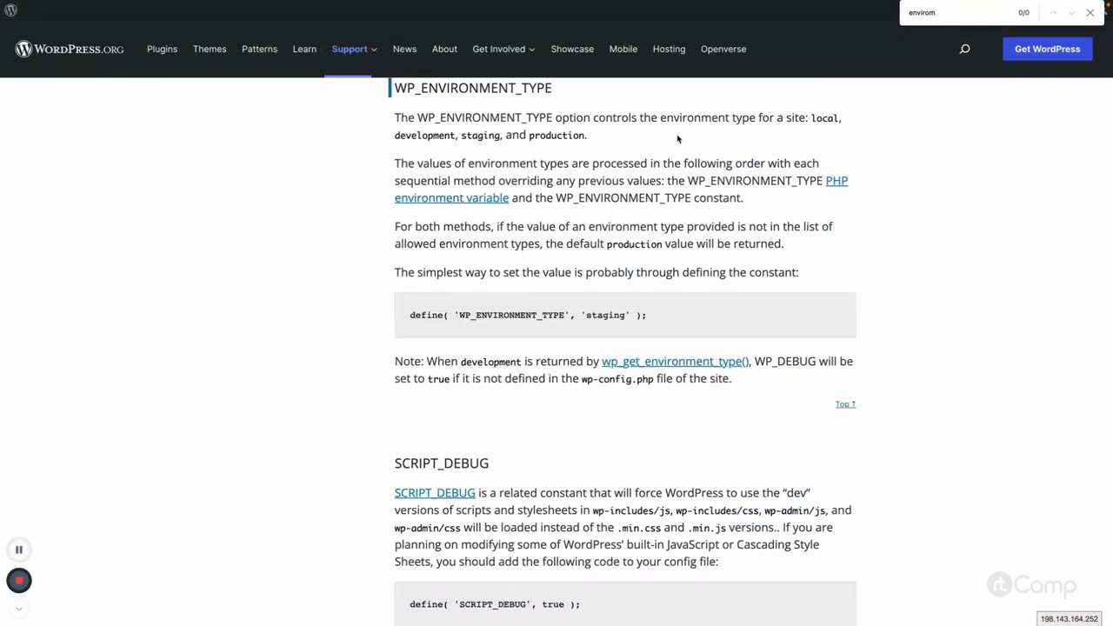
pyautogui.scroll(-3)
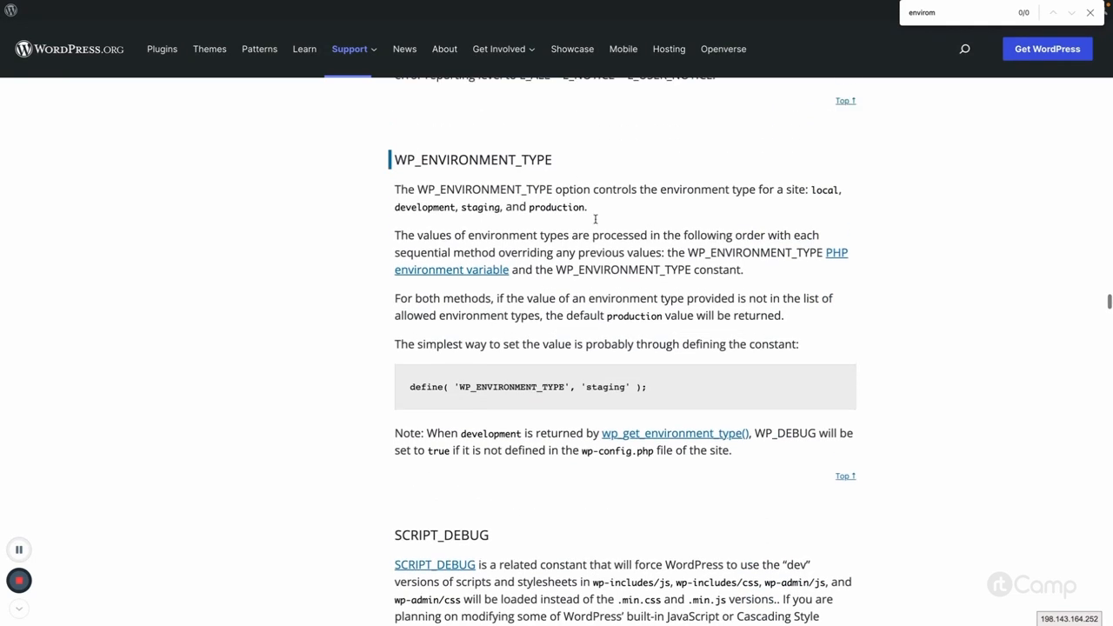
pyautogui.moveTo(538, 282)
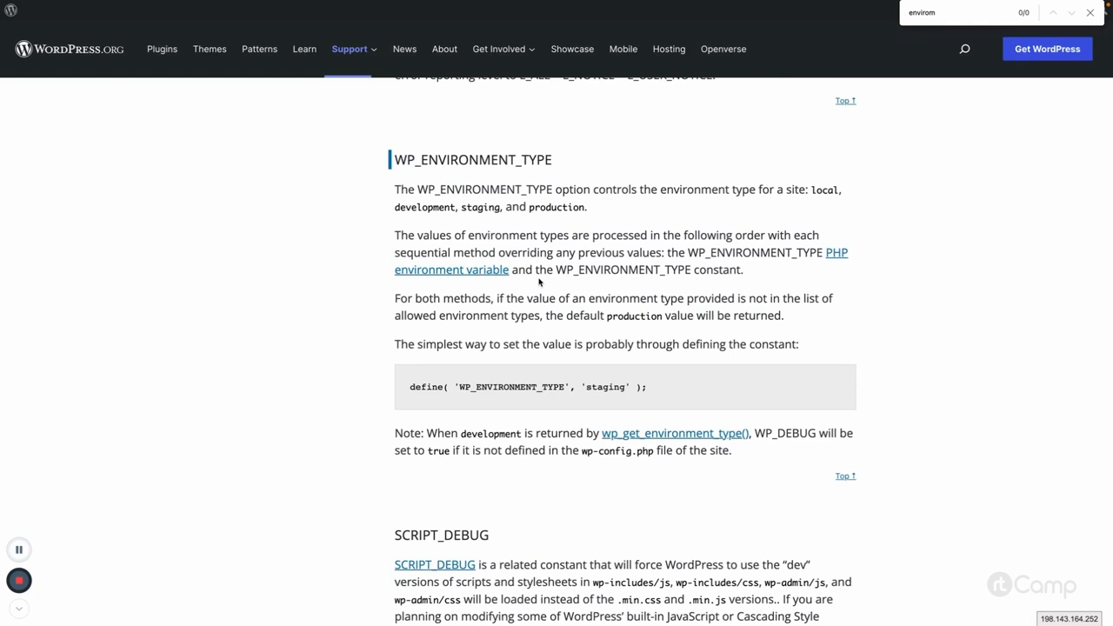
pyautogui.moveTo(643, 276)
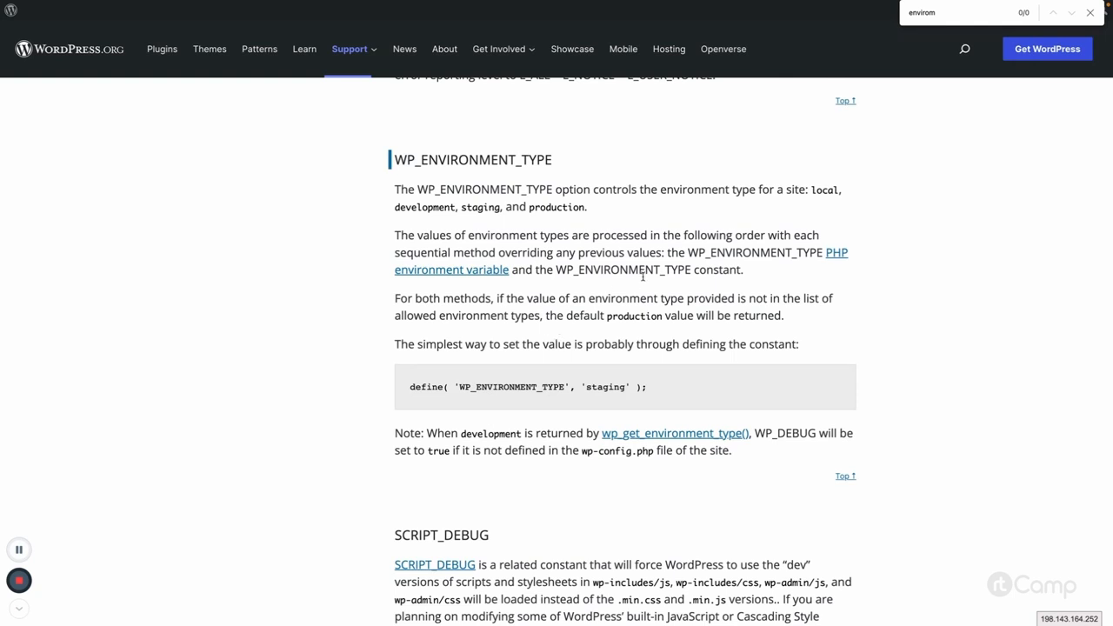
pyautogui.moveTo(648, 339)
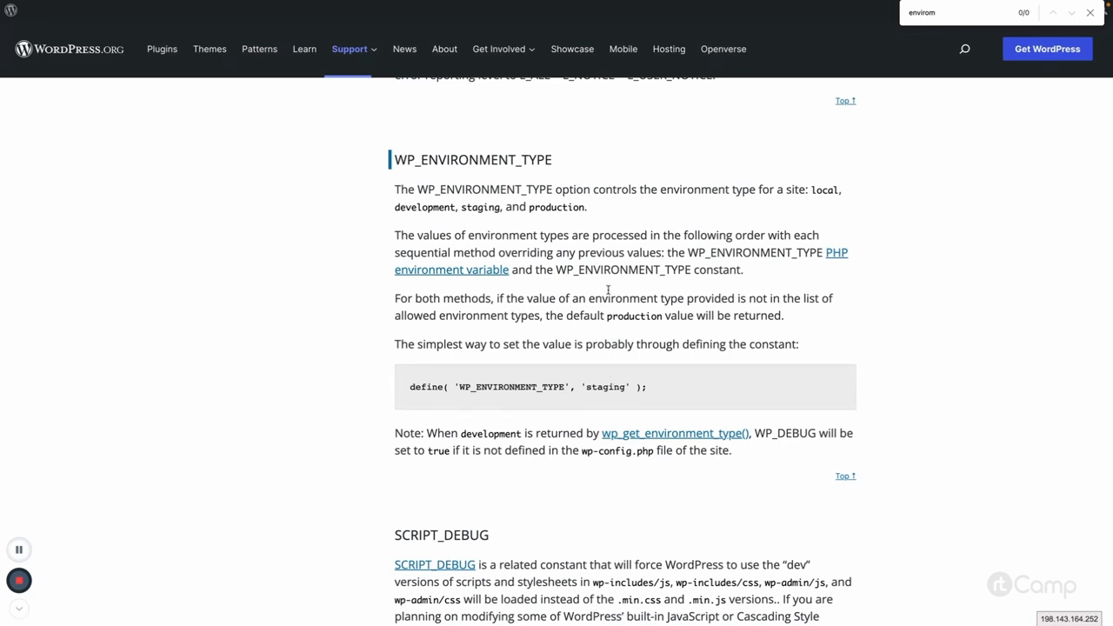
pyautogui.moveTo(817, 192)
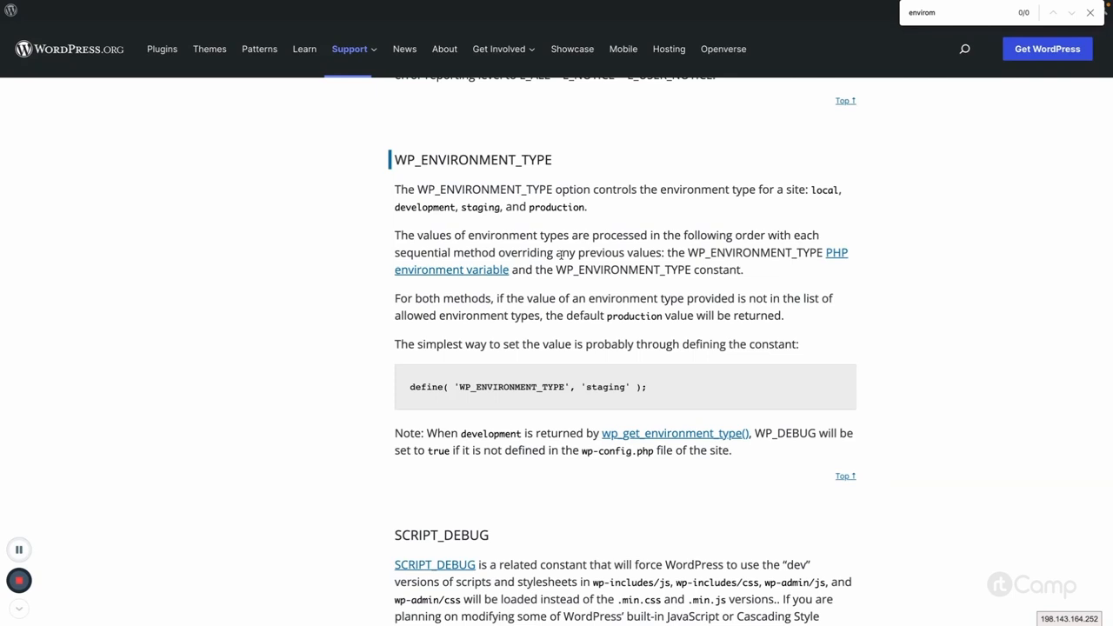
pyautogui.moveTo(524, 335)
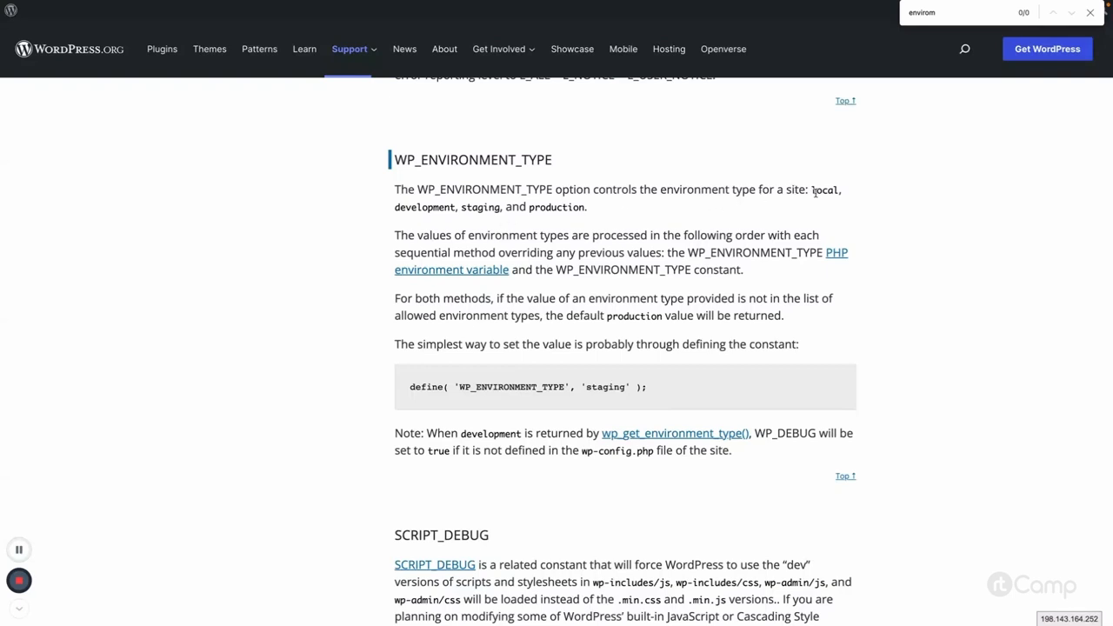
pyautogui.doubleClick(823, 189)
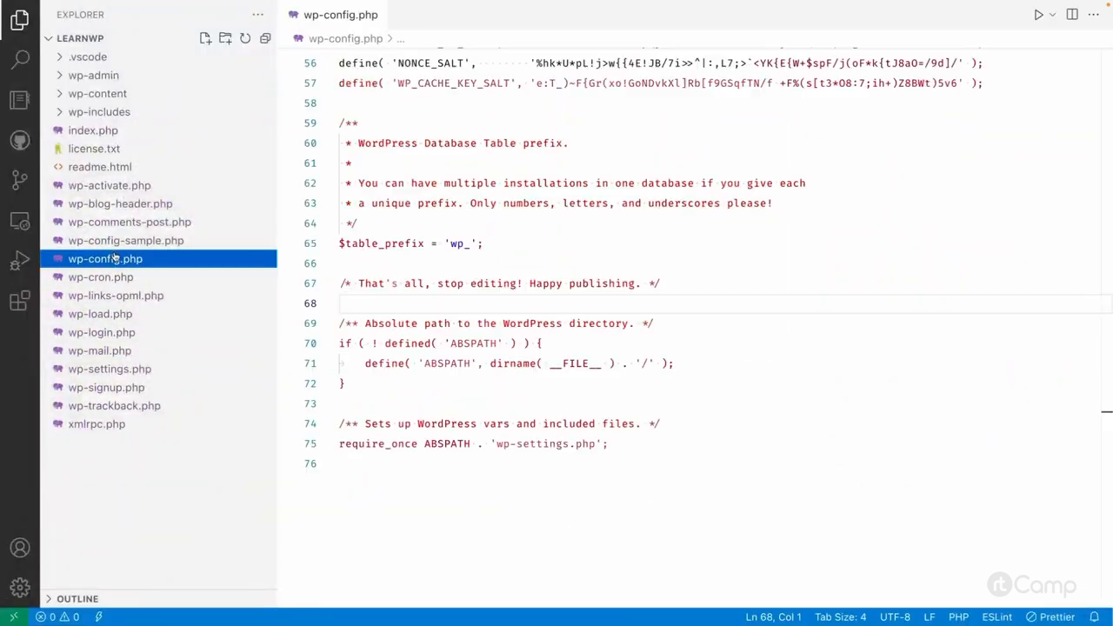
# Step: Add define( 'WP_ENVIRONMENT_TYPE', 'staging' ); to wp-config.php and change staging to local
pyautogui.write("define( 'WP_ENVIRONMENT_TYPE', 'staging' );")
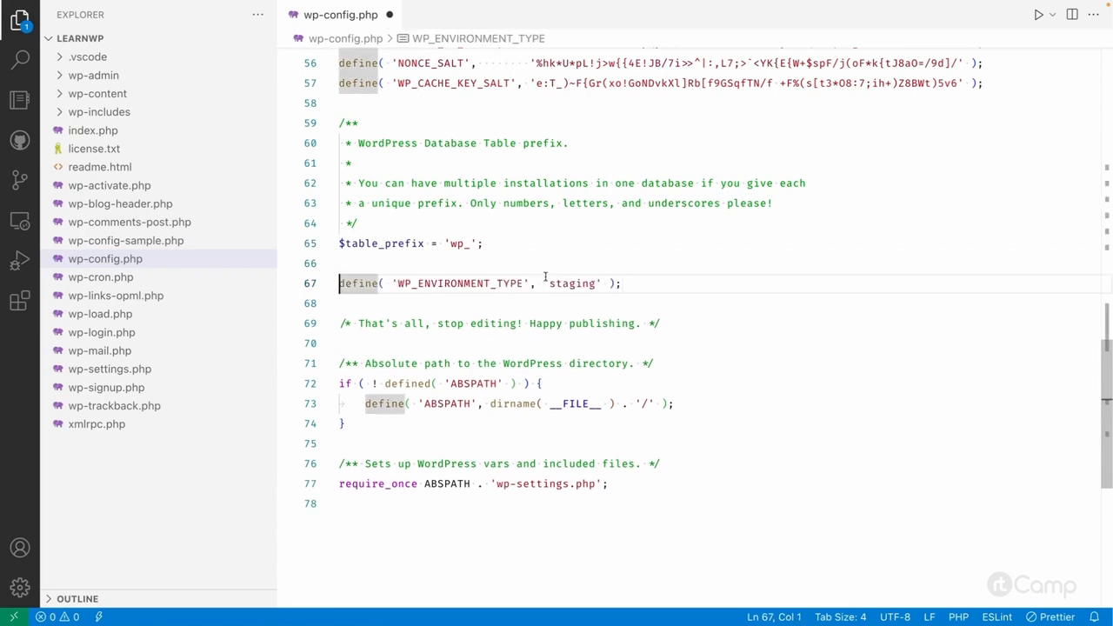
pyautogui.write('local')
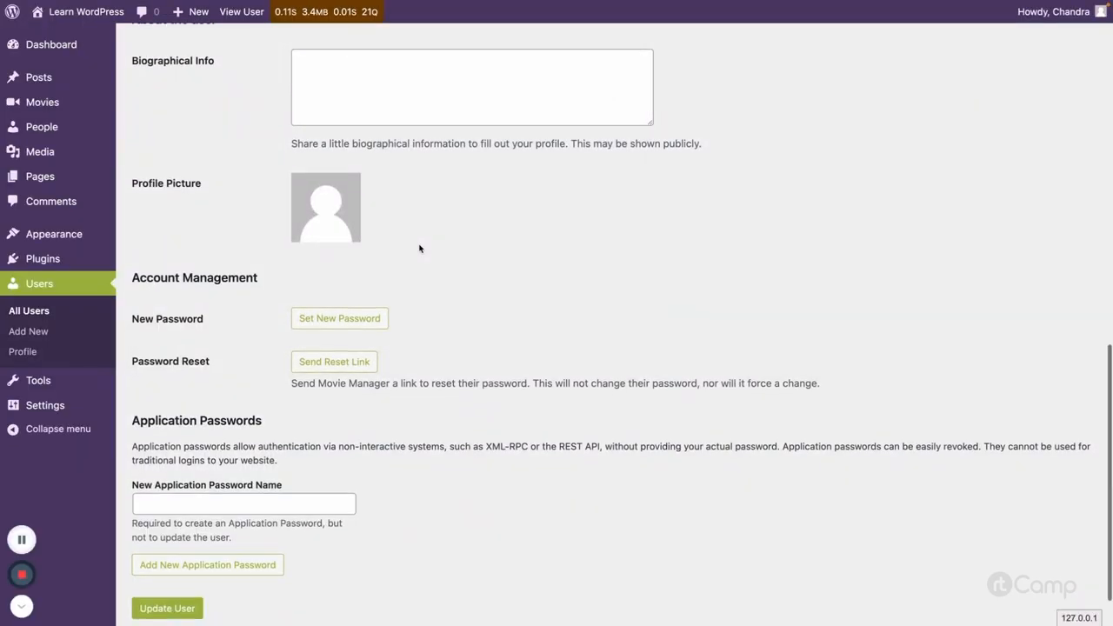
pyautogui.scroll(-3)
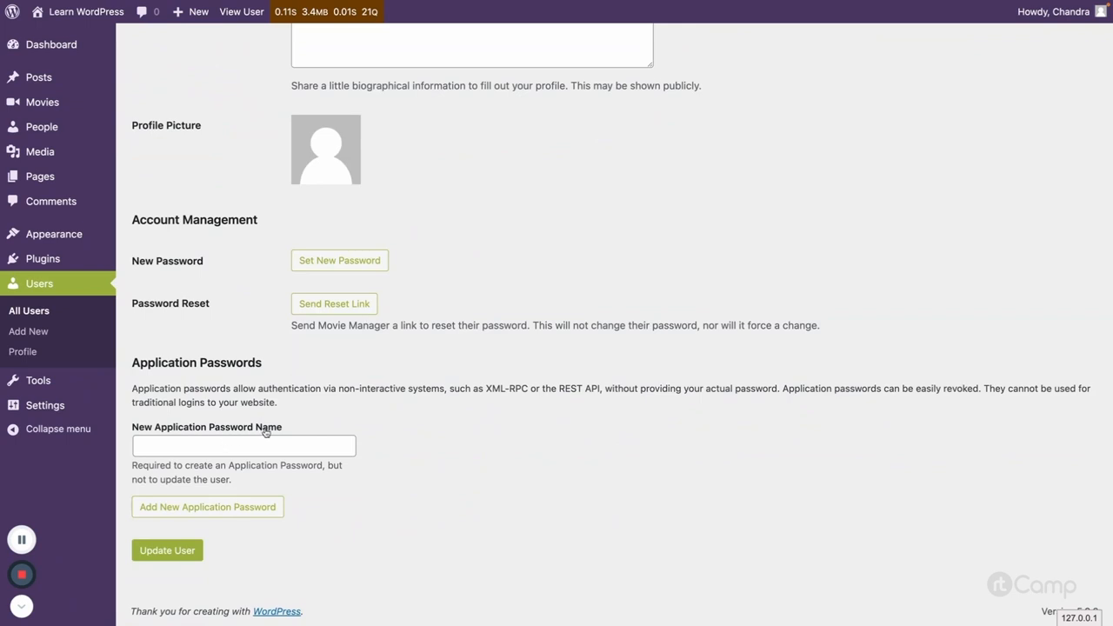
pyautogui.click(244, 445)
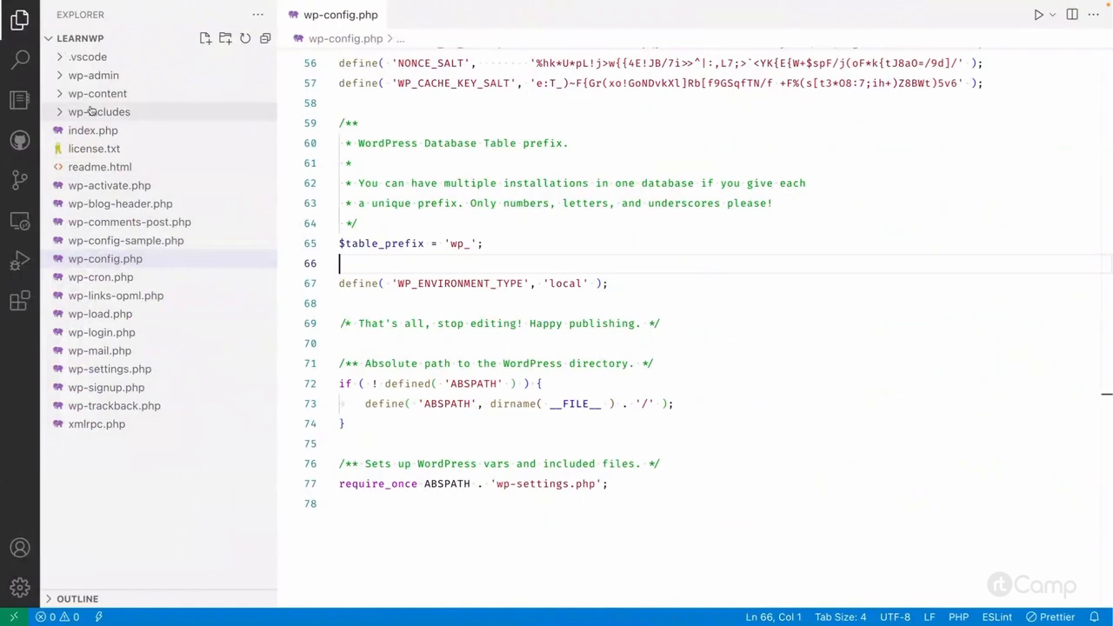
pyautogui.click(99, 112)
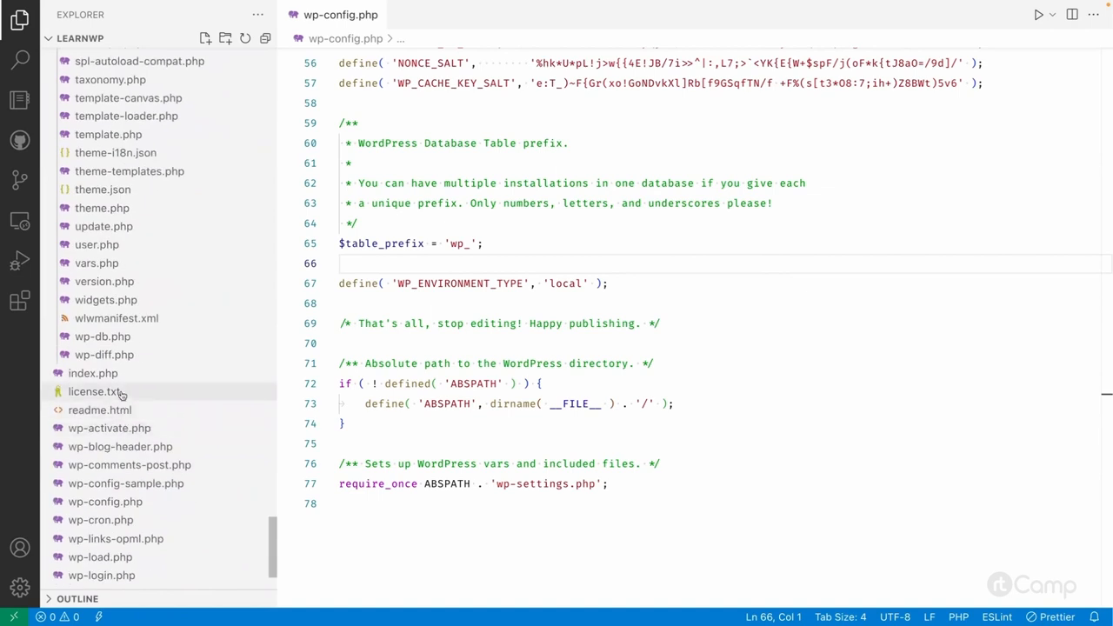
pyautogui.scroll(3)
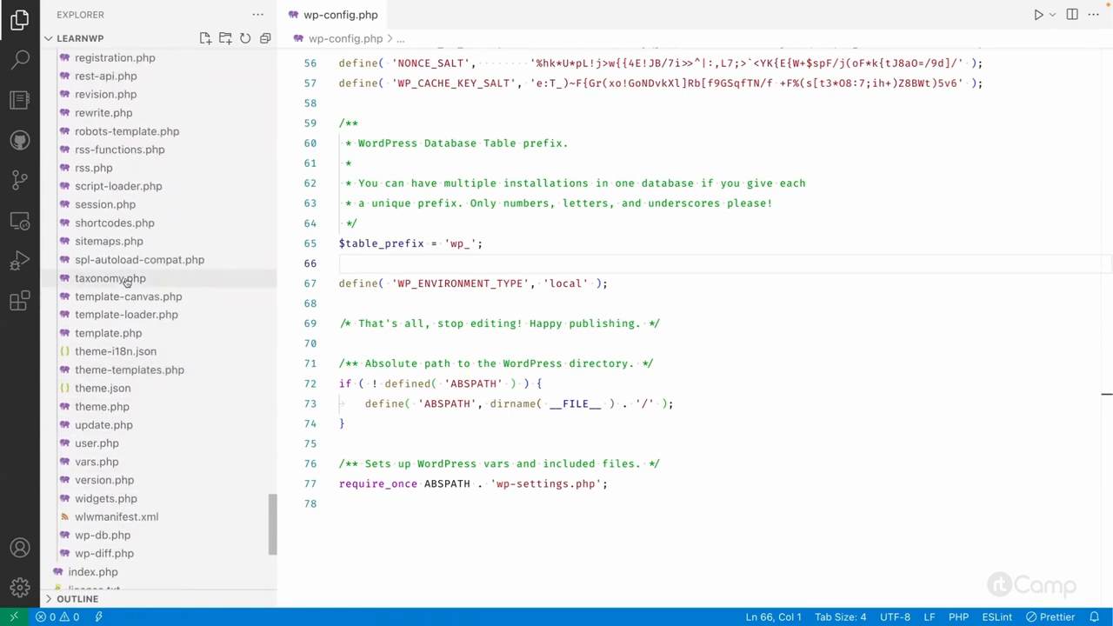
pyautogui.click(97, 461)
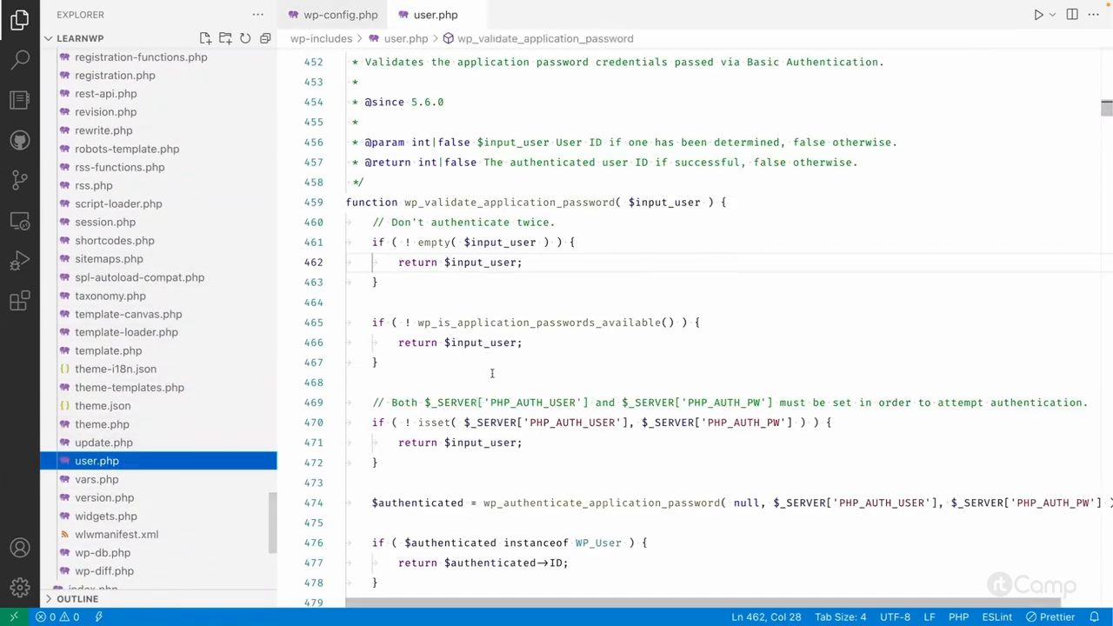
pyautogui.doubleClick(509, 202)
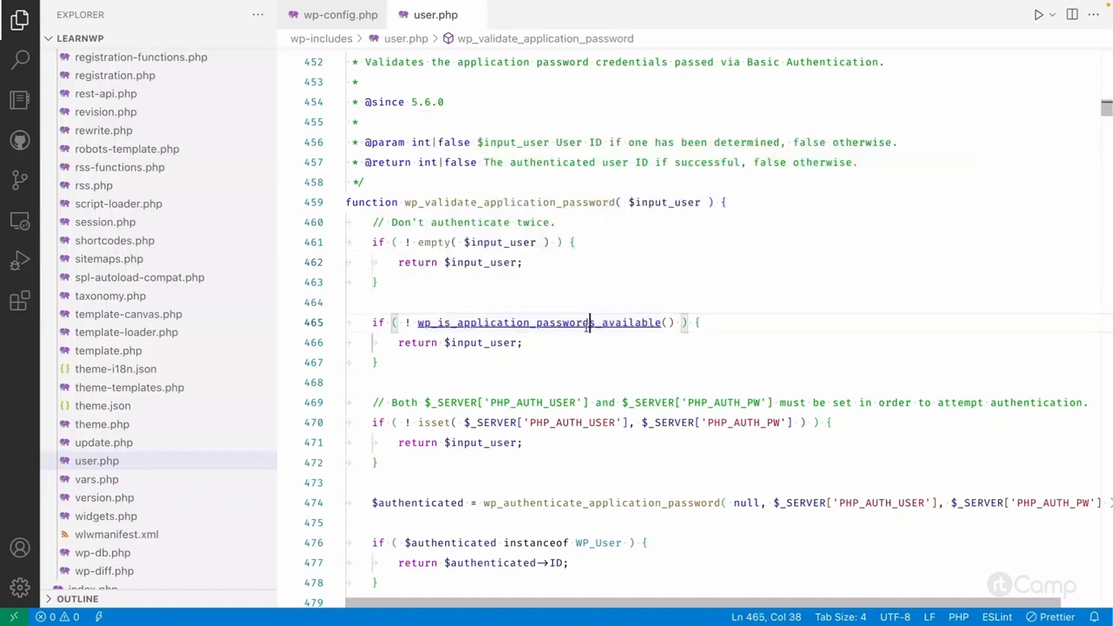
pyautogui.click(534, 322)
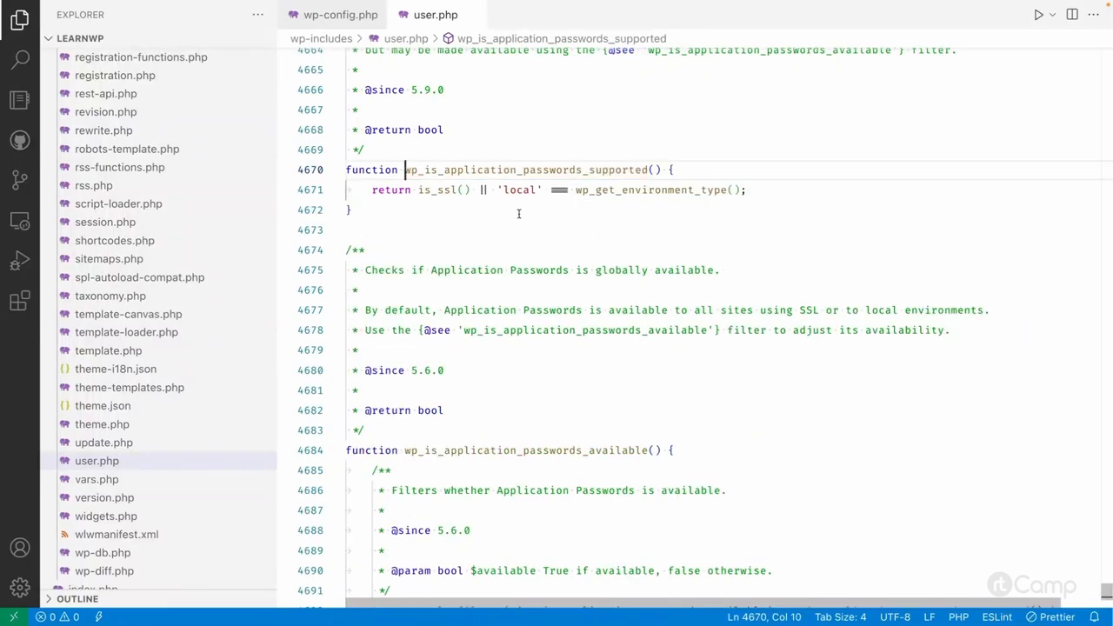
pyautogui.doubleClick(434, 237)
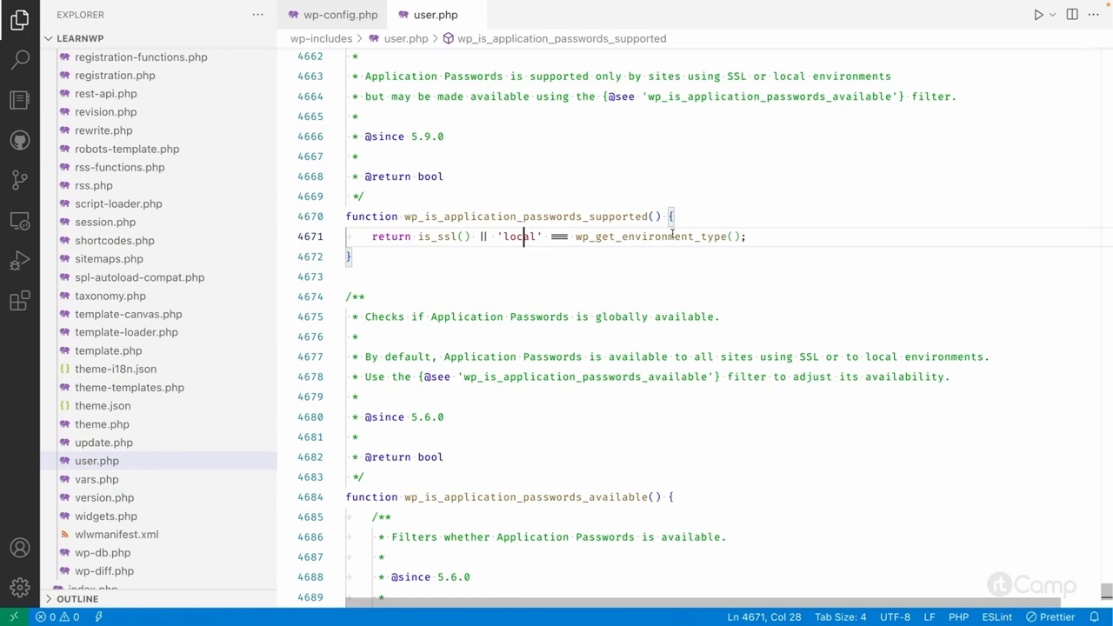
pyautogui.doubleClick(520, 237)
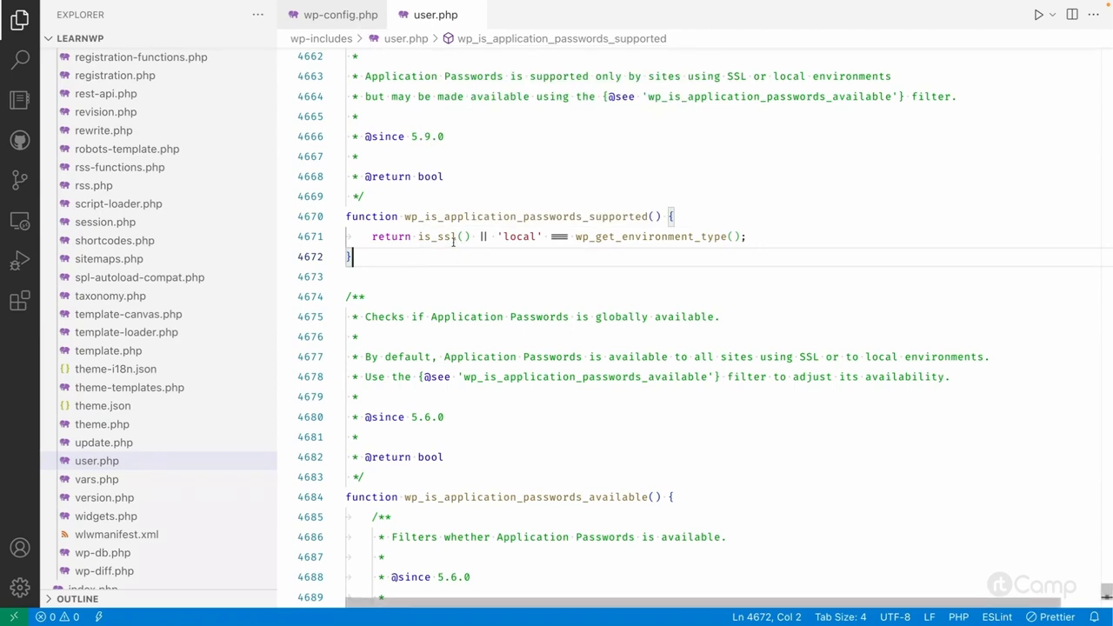
pyautogui.click(518, 236)
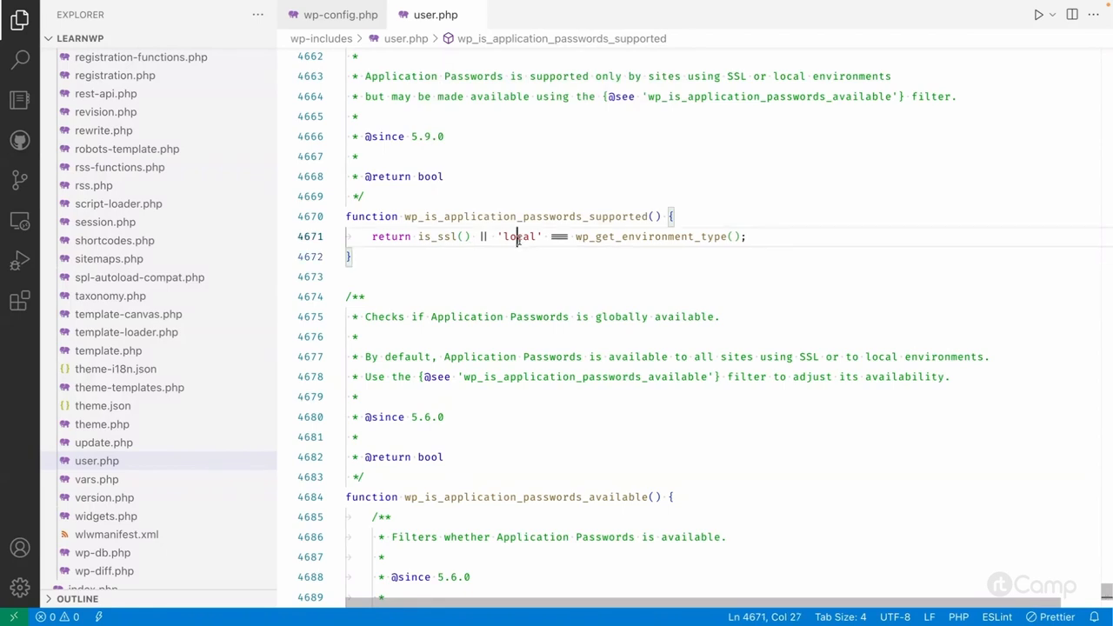
pyautogui.doubleClick(520, 235)
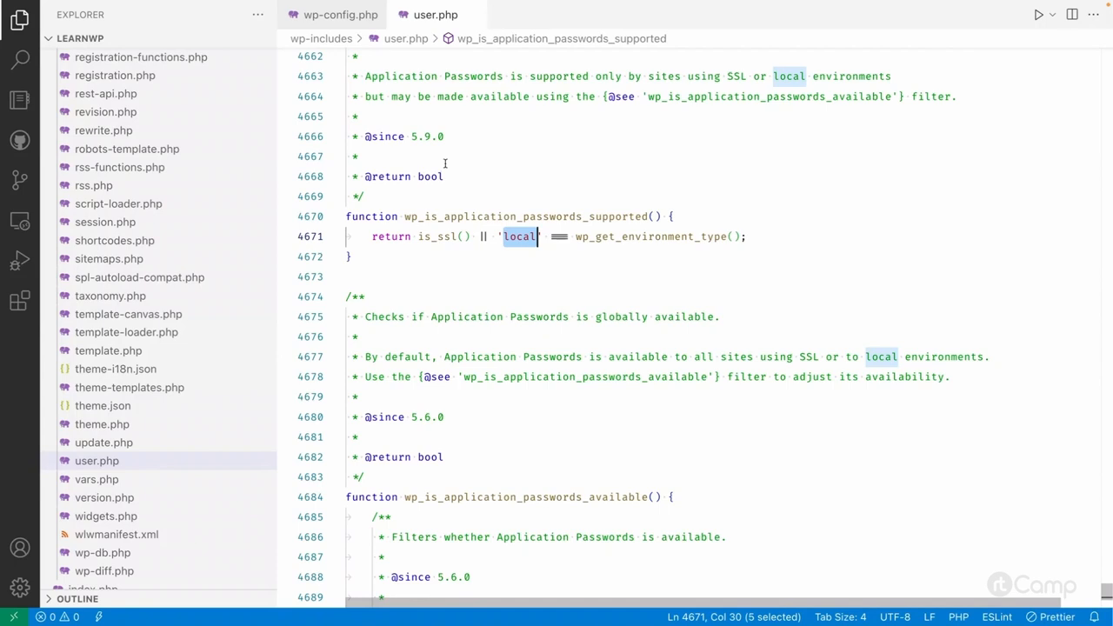
pyautogui.click(335, 14)
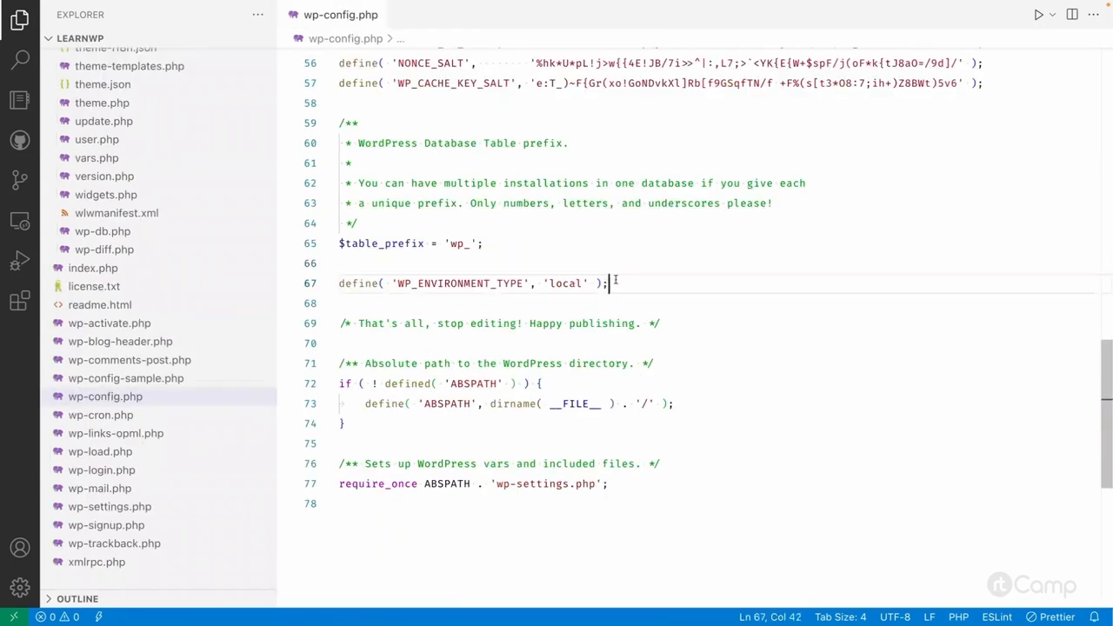
pyautogui.click(572, 262)
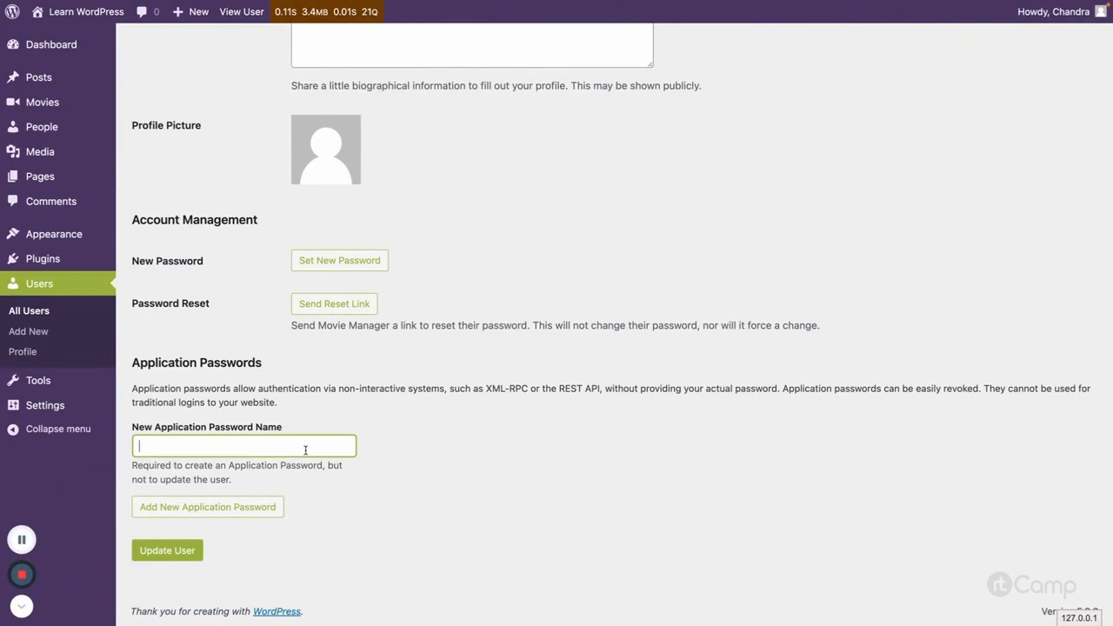
# Step: Generate an application password named 'REST API' and view it in the passwords list
pyautogui.write('REST API')
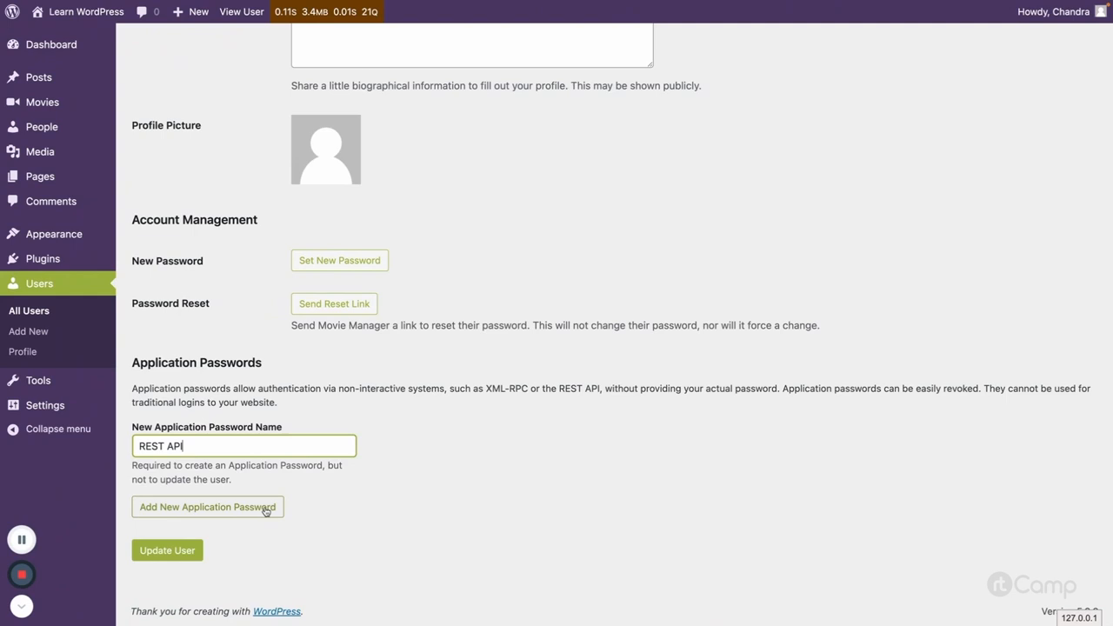
pyautogui.click(207, 507)
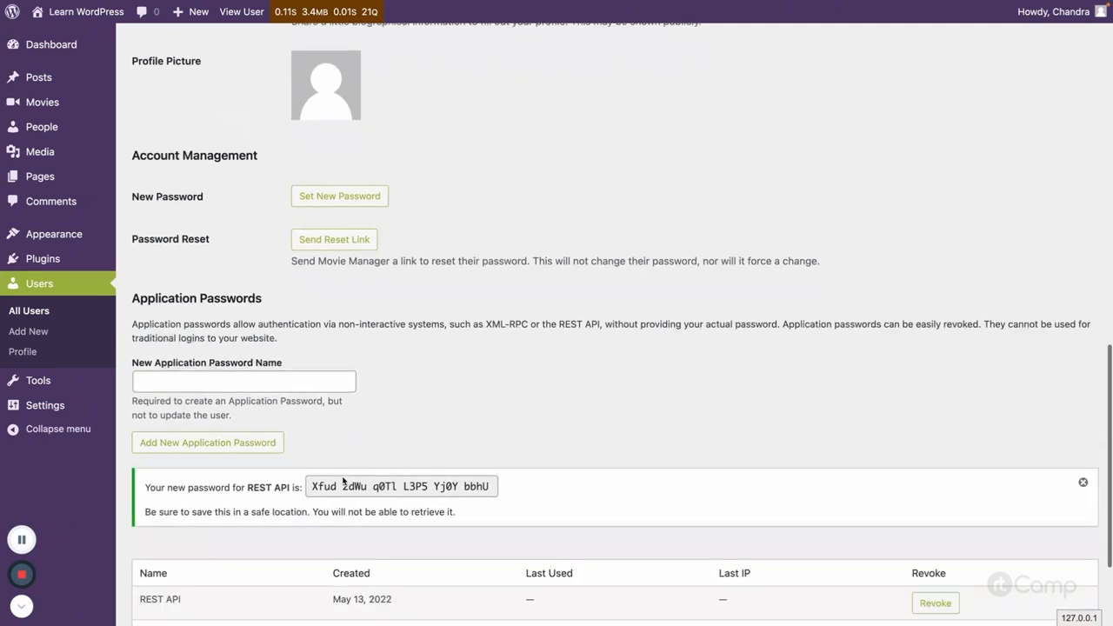
pyautogui.scroll(-3)
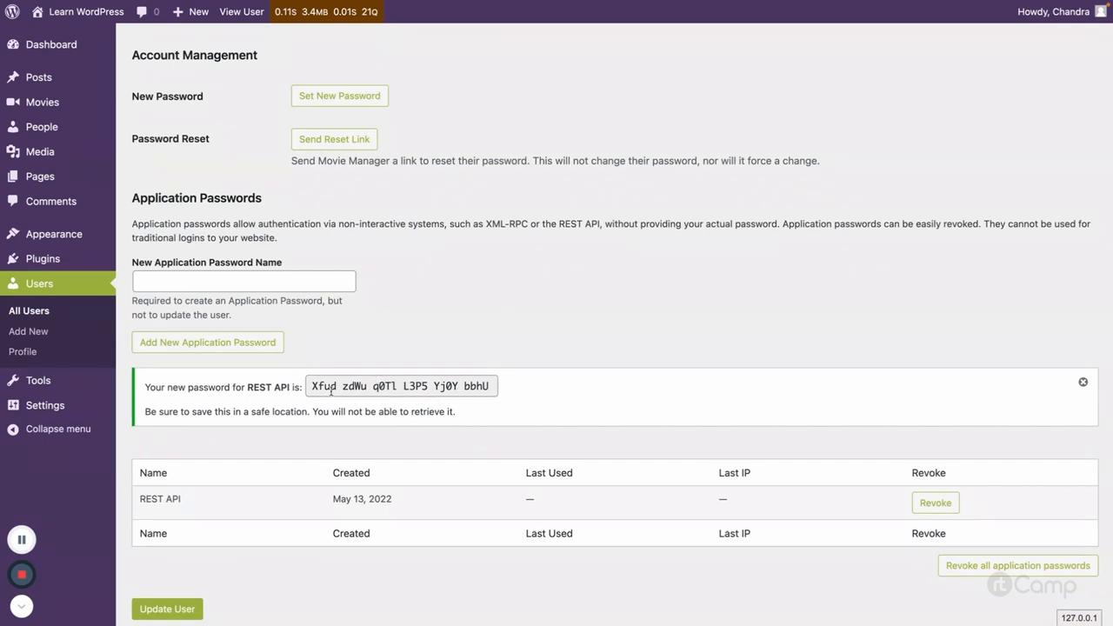
pyautogui.moveTo(220, 422)
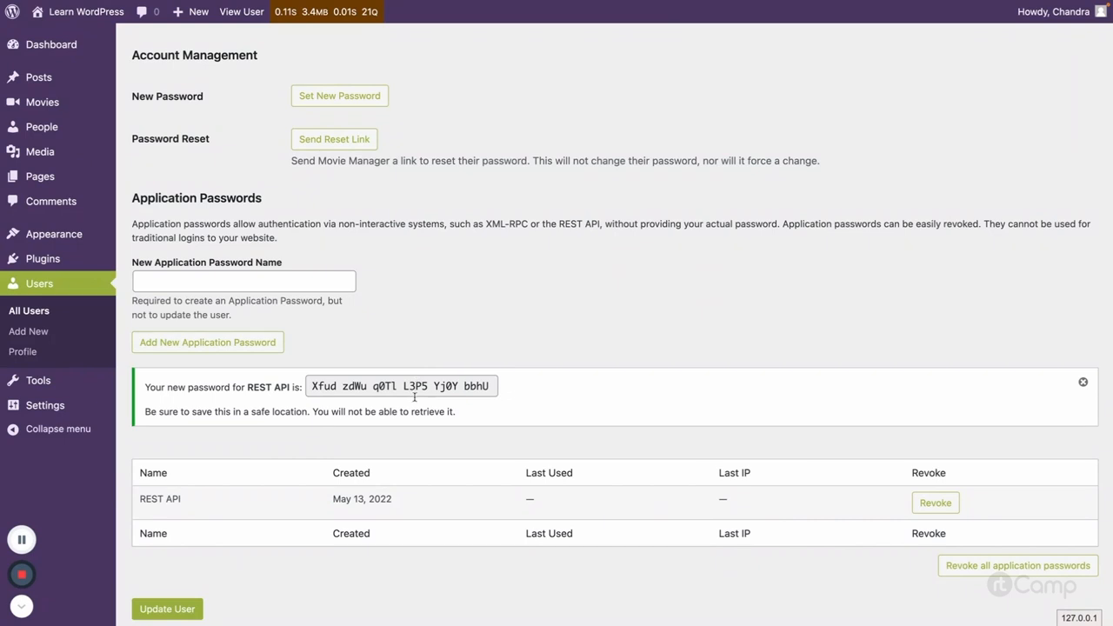
pyautogui.scroll(-3)
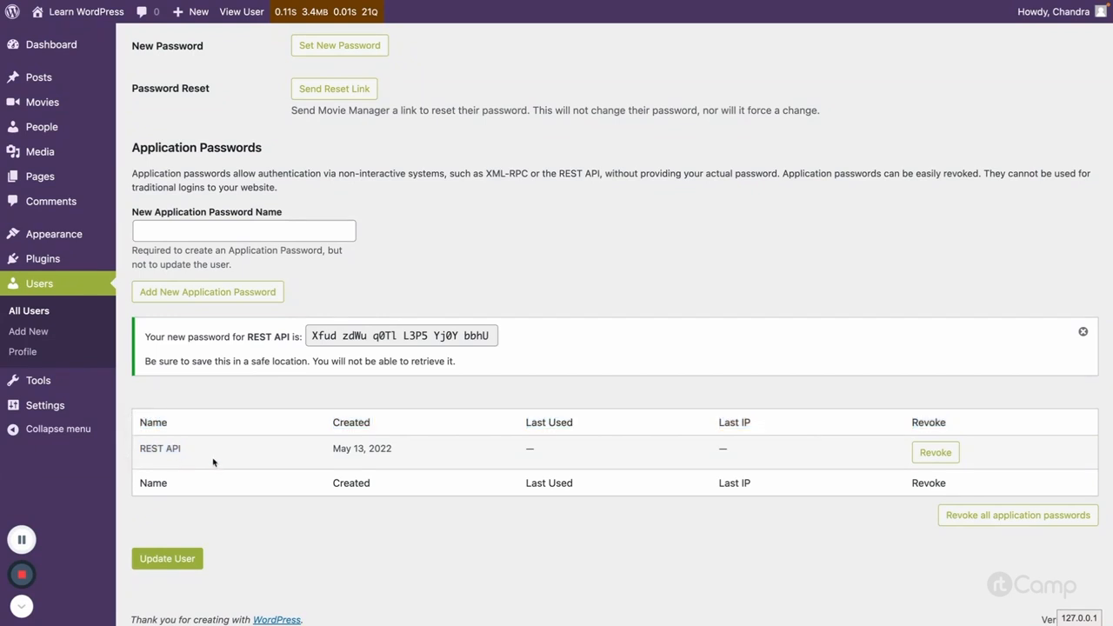
pyautogui.moveTo(446, 450)
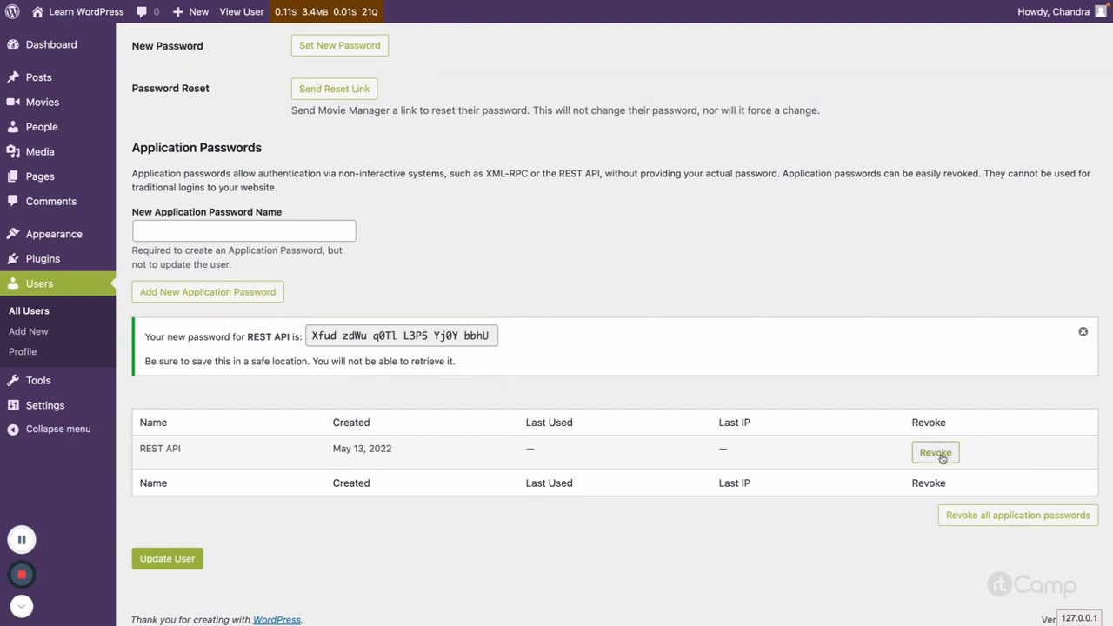
pyautogui.moveTo(763, 442)
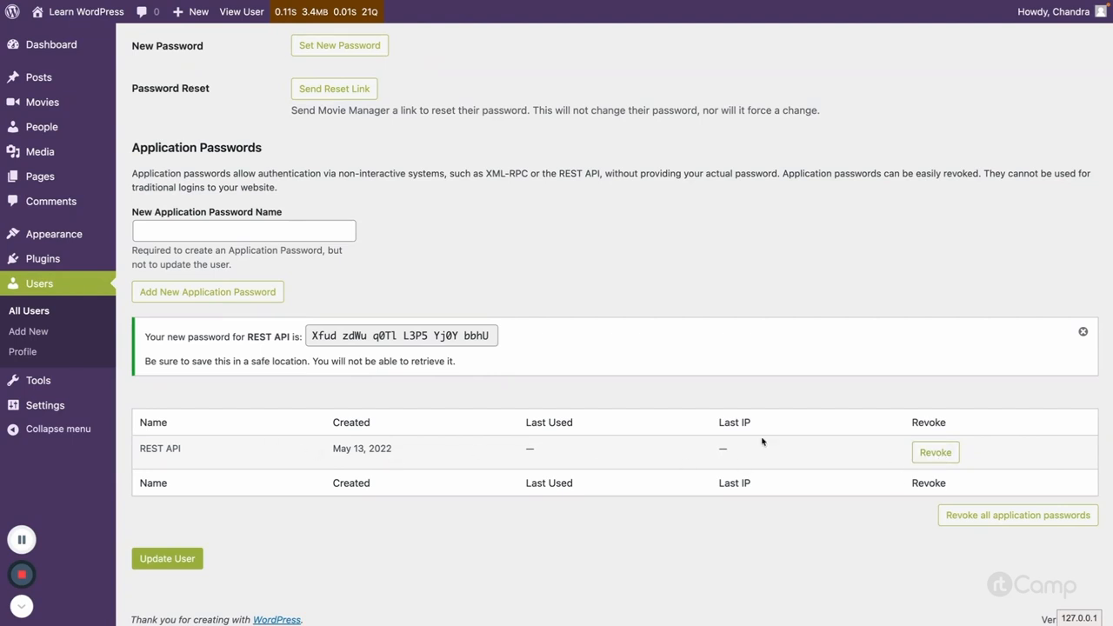
pyautogui.moveTo(823, 444)
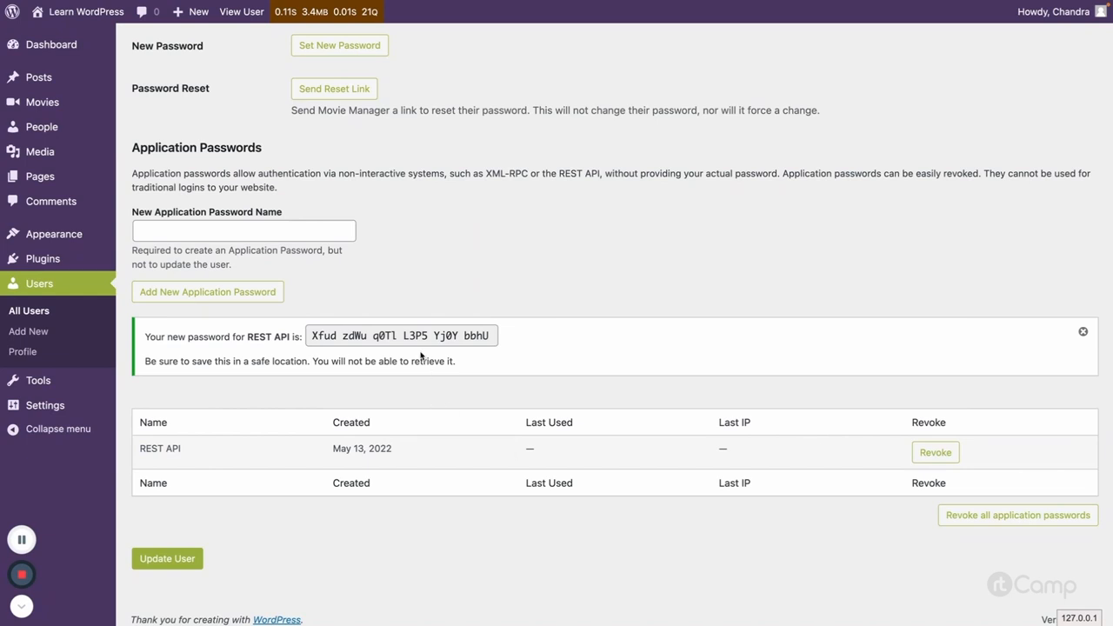
pyautogui.moveTo(405, 355)
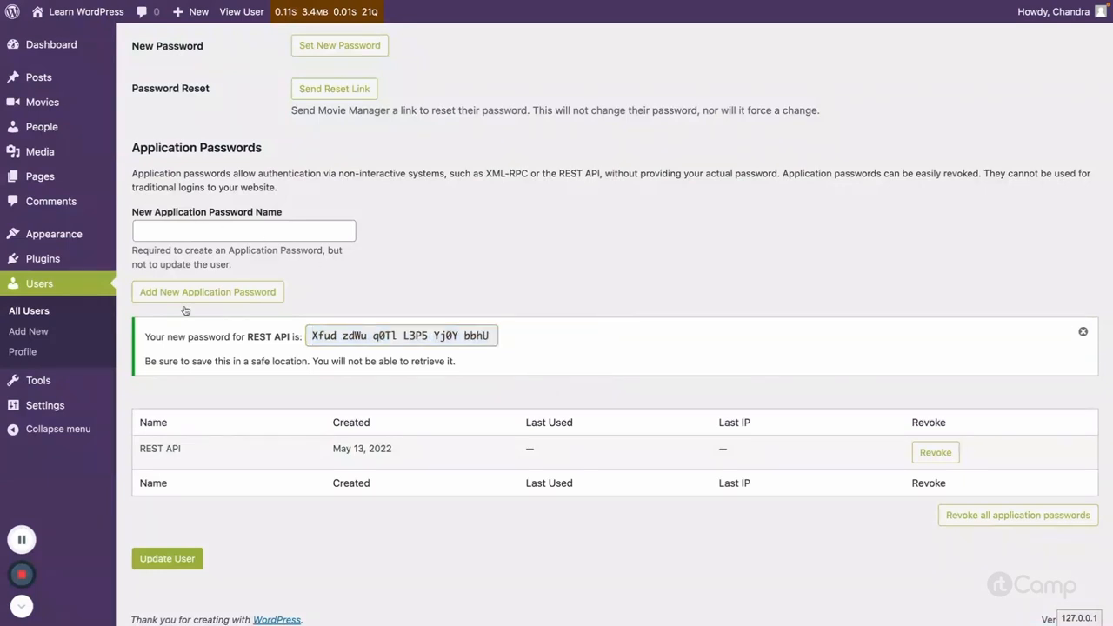
pyautogui.moveTo(483, 283)
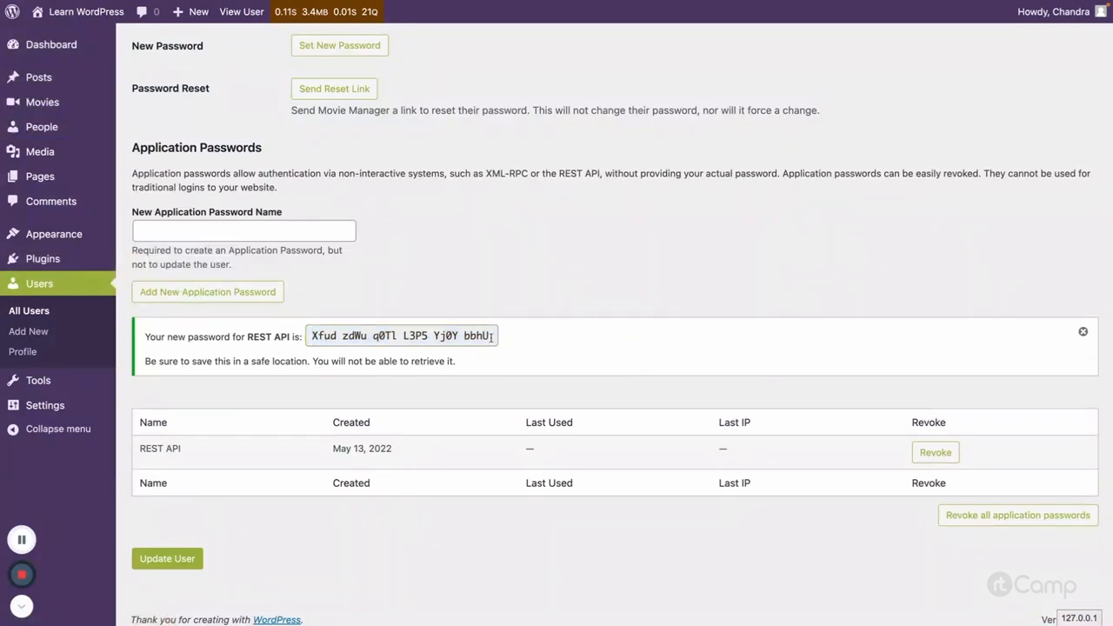
pyautogui.tripleClick(401, 336)
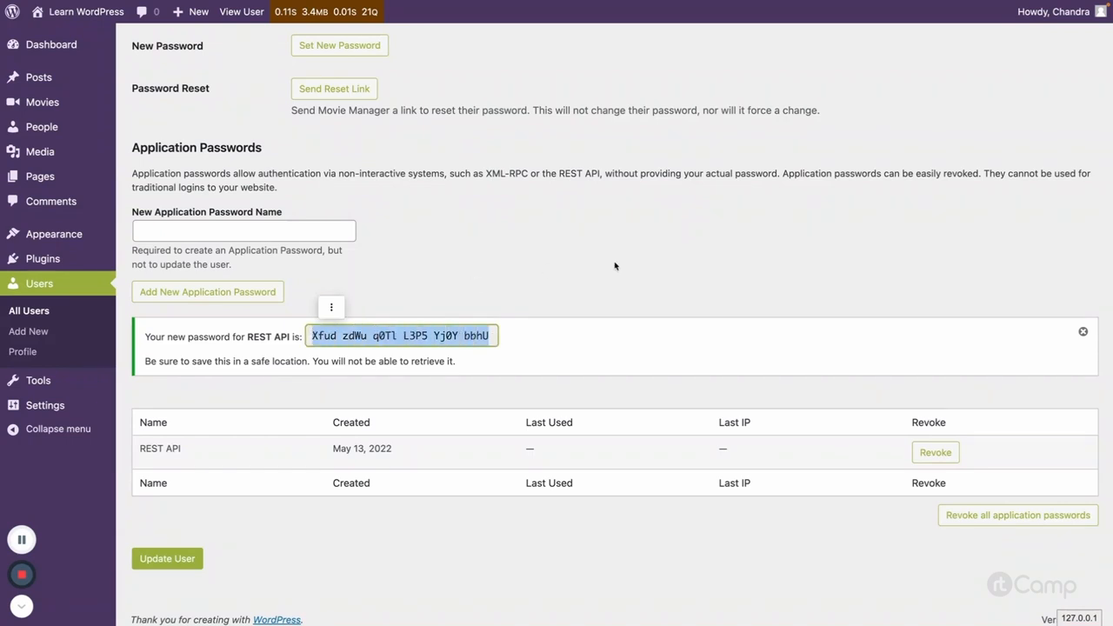